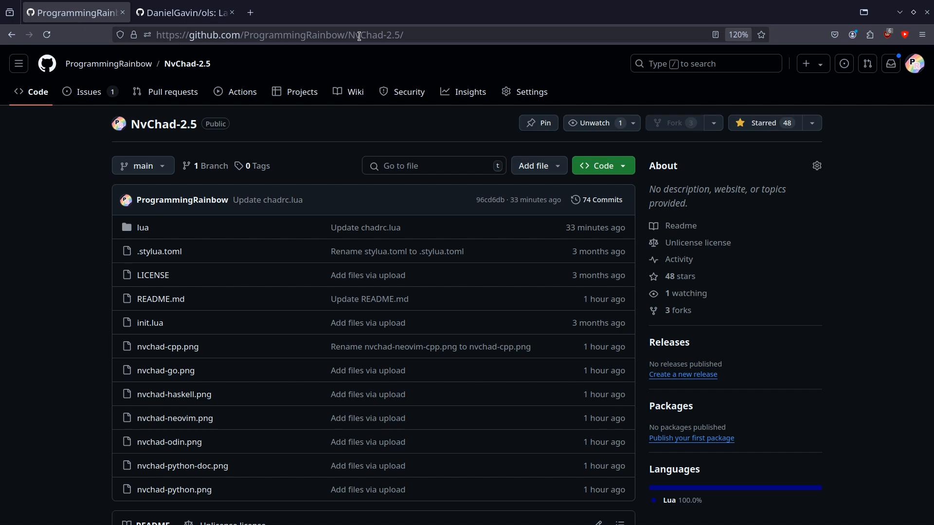
pyautogui.moveTo(381, 35)
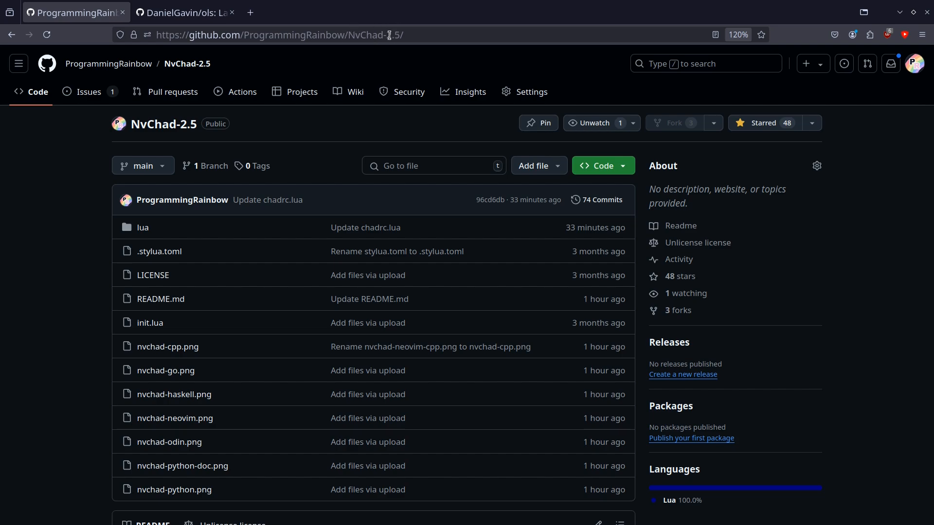
# Browse the project tree and open main.odin in the editor.
pyautogui.scroll(-3)
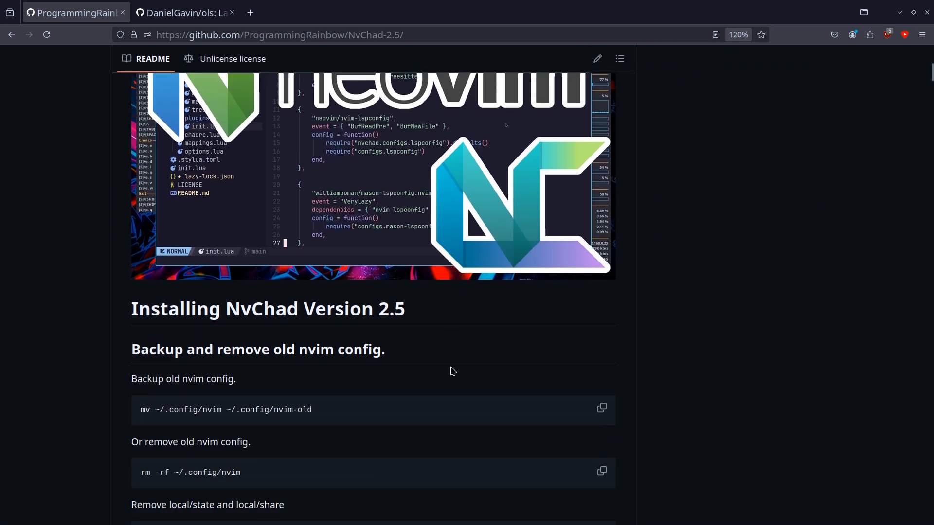
pyautogui.scroll(3)
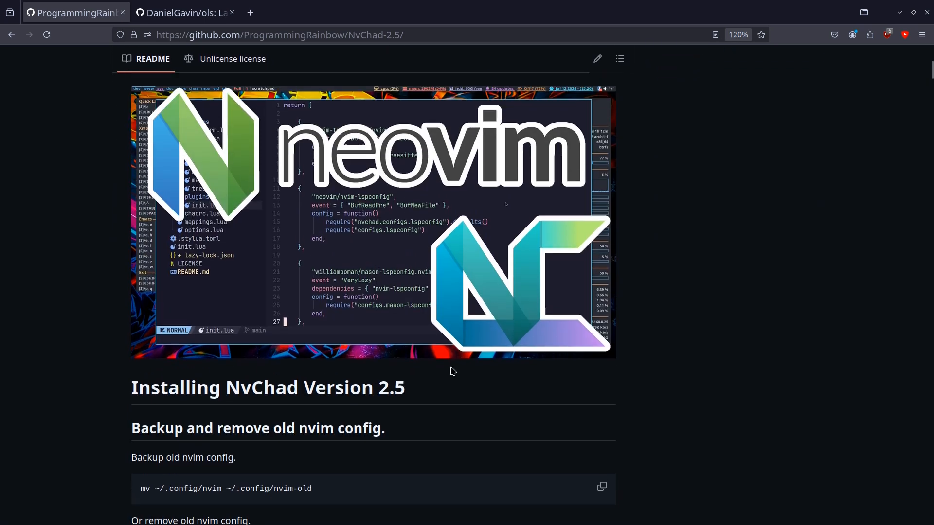
pyautogui.scroll(-3)
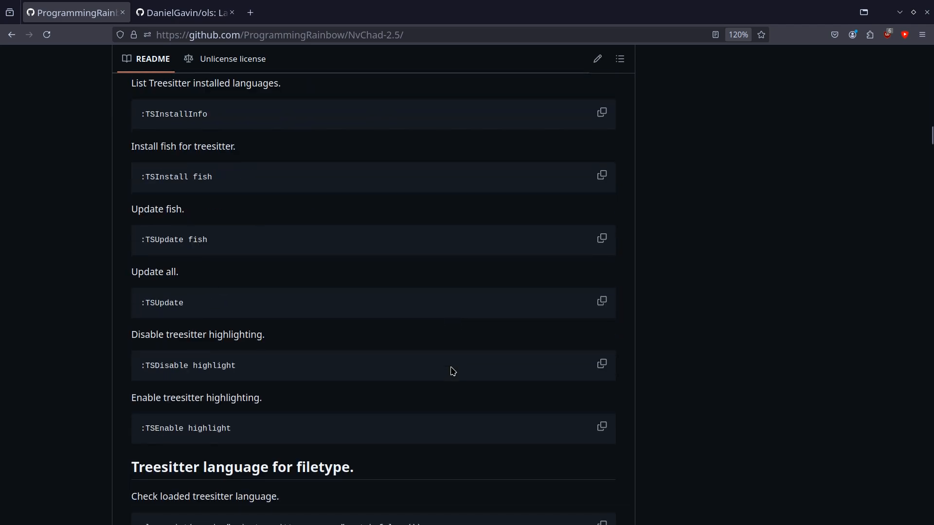
pyautogui.scroll(-3)
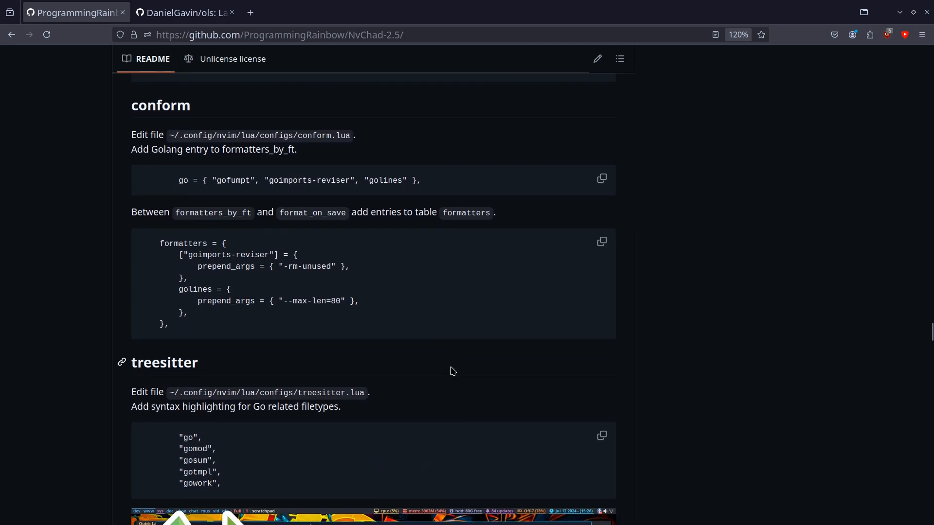
pyautogui.scroll(-3)
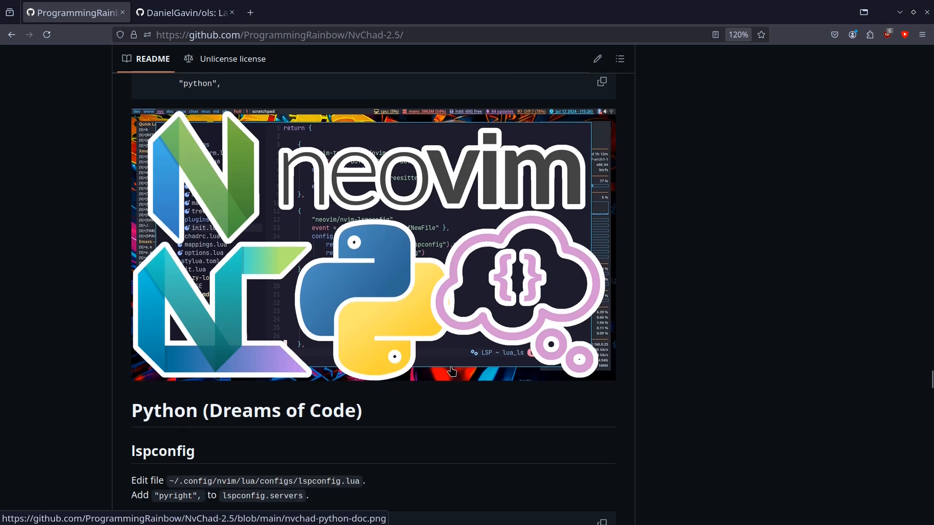
pyautogui.scroll(-3)
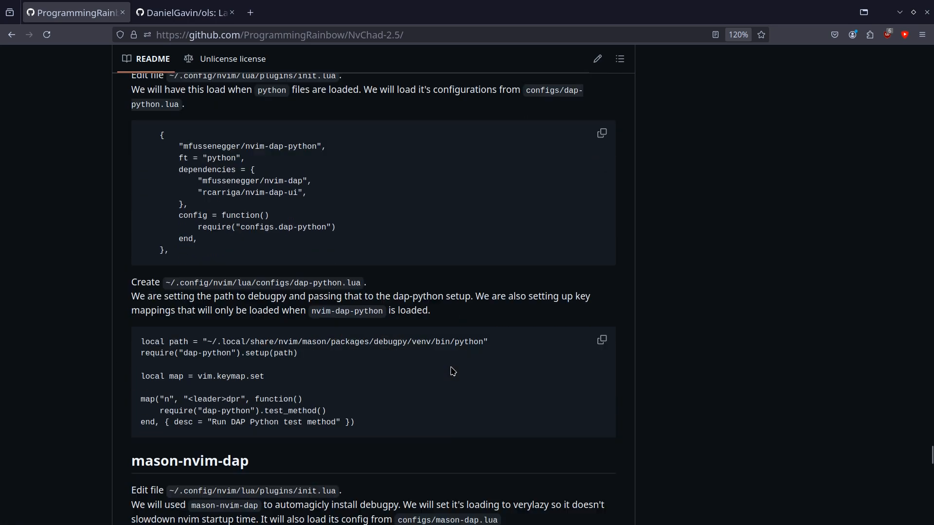
pyautogui.scroll(-3)
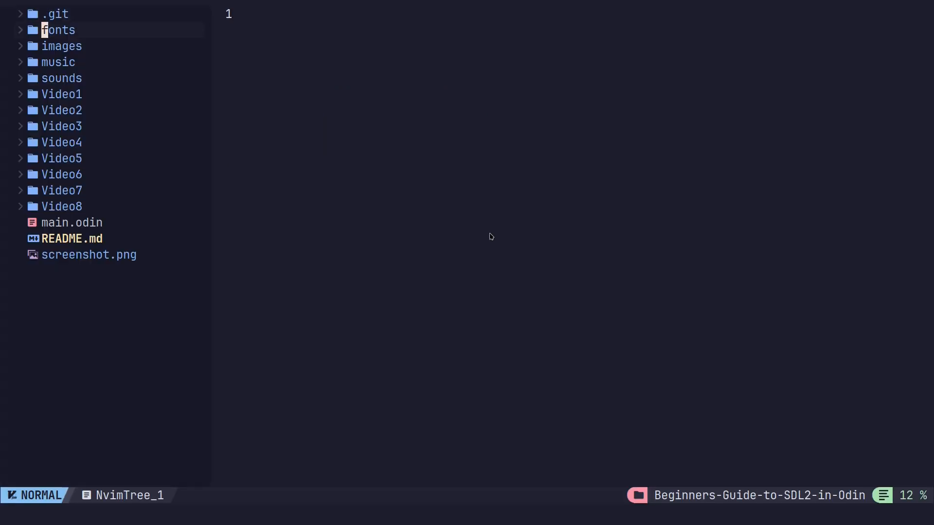
pyautogui.click(73, 223)
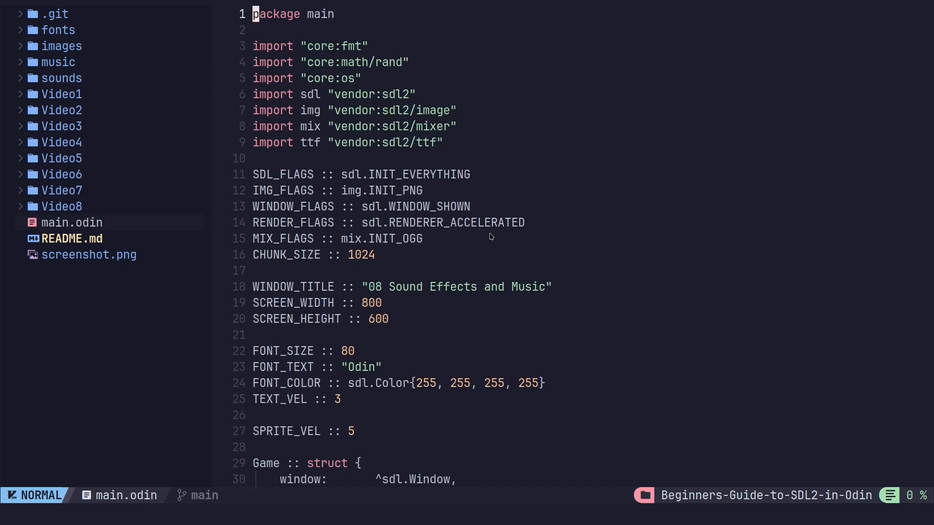
pyautogui.moveTo(517, 234)
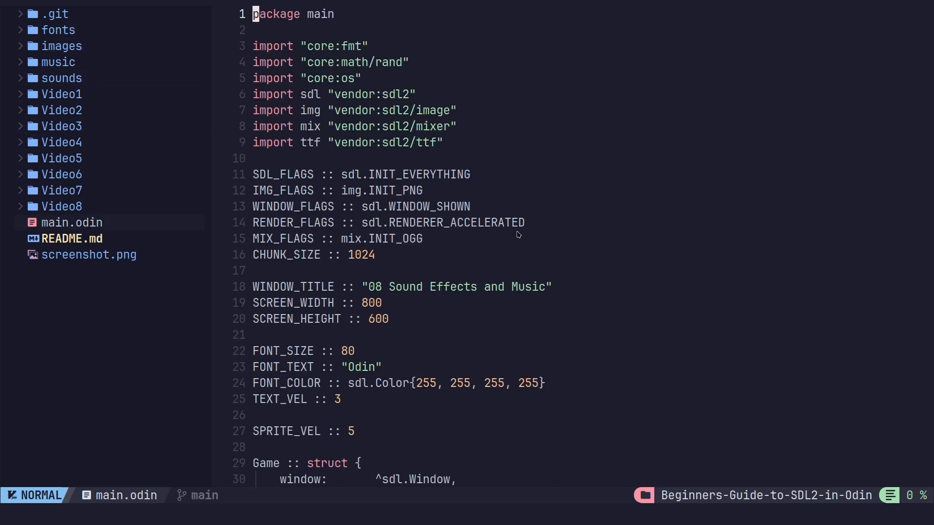
pyautogui.scroll(-3)
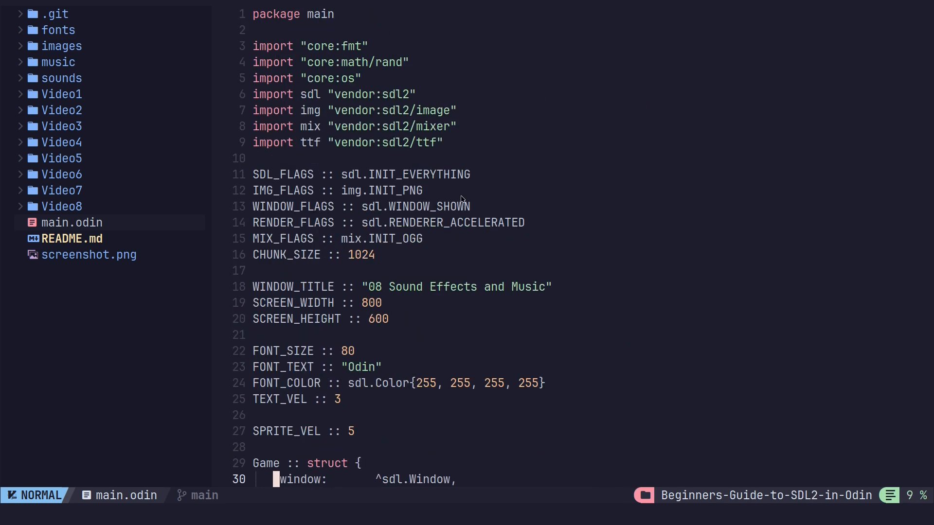
# Request installation of the Odin treesitter parser via :TSInstall odin.
pyautogui.press(':')
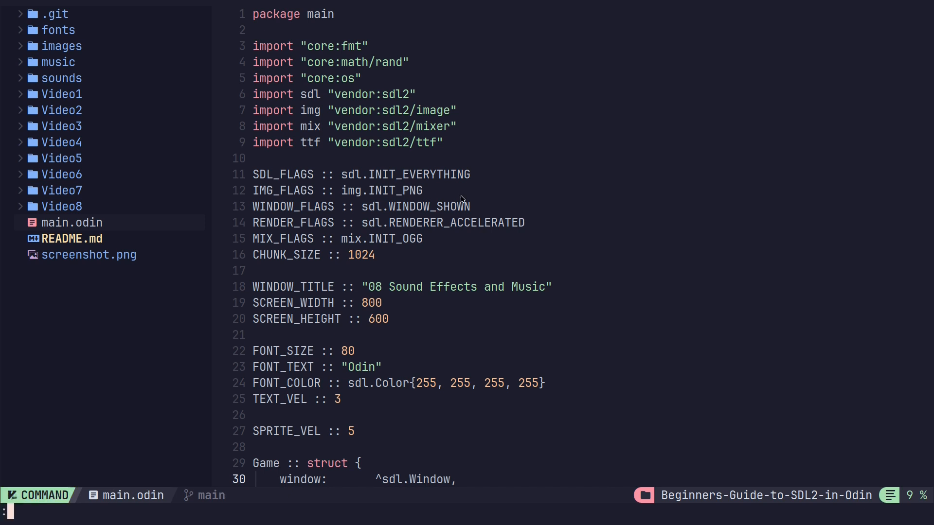
pyautogui.write('TSInstall')
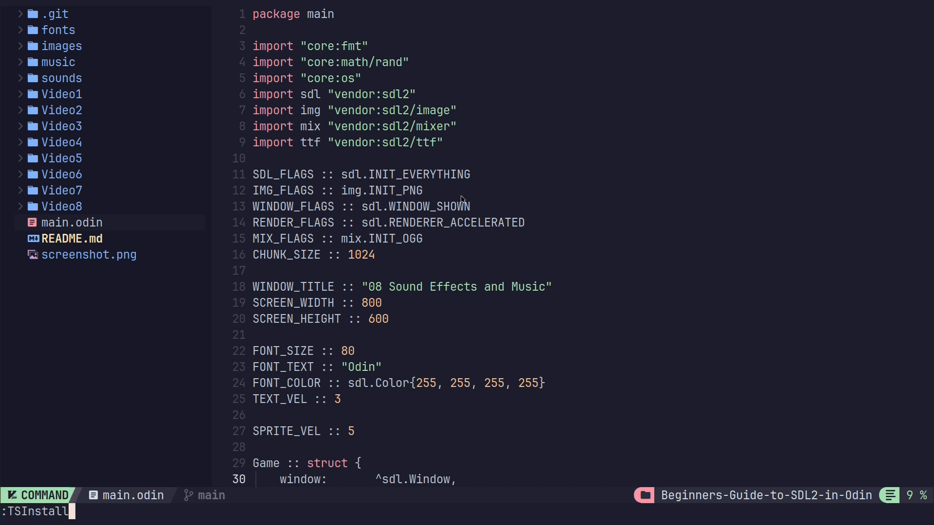
pyautogui.write('odin')
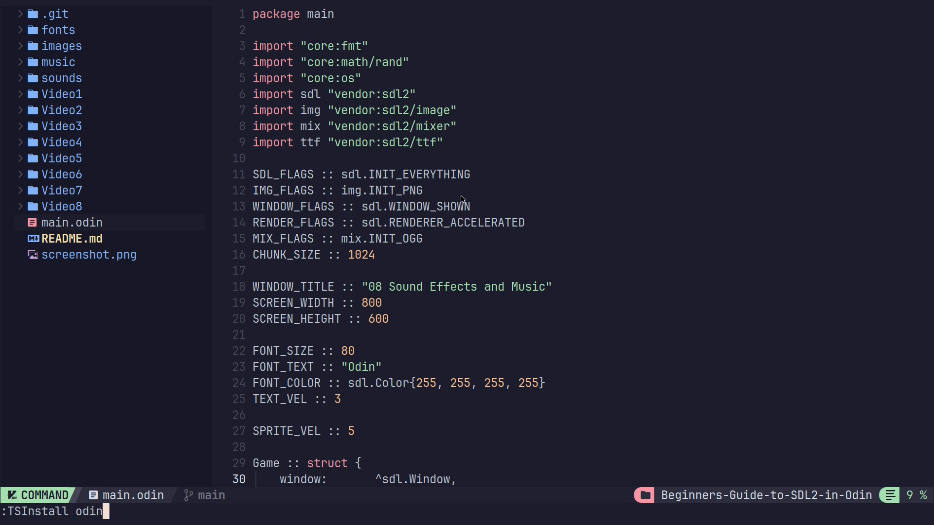
pyautogui.press('Escape')
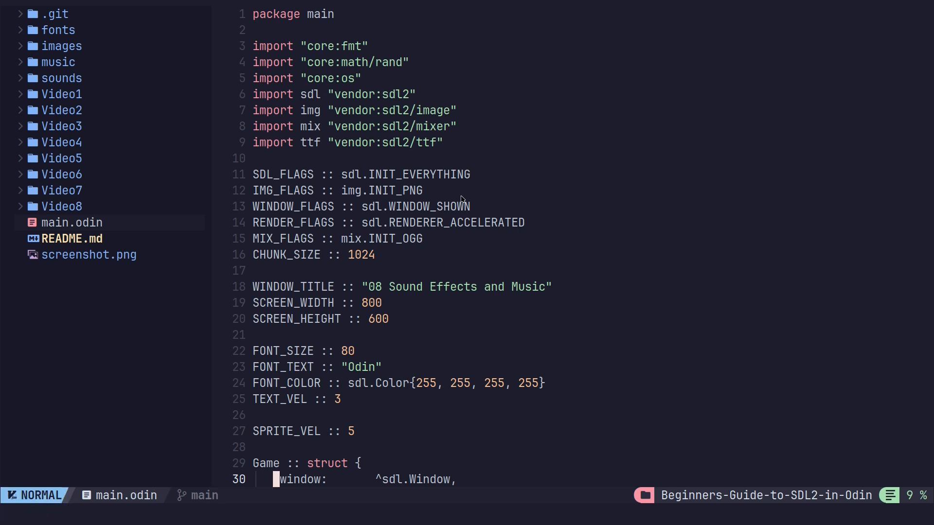
pyautogui.scroll(-3)
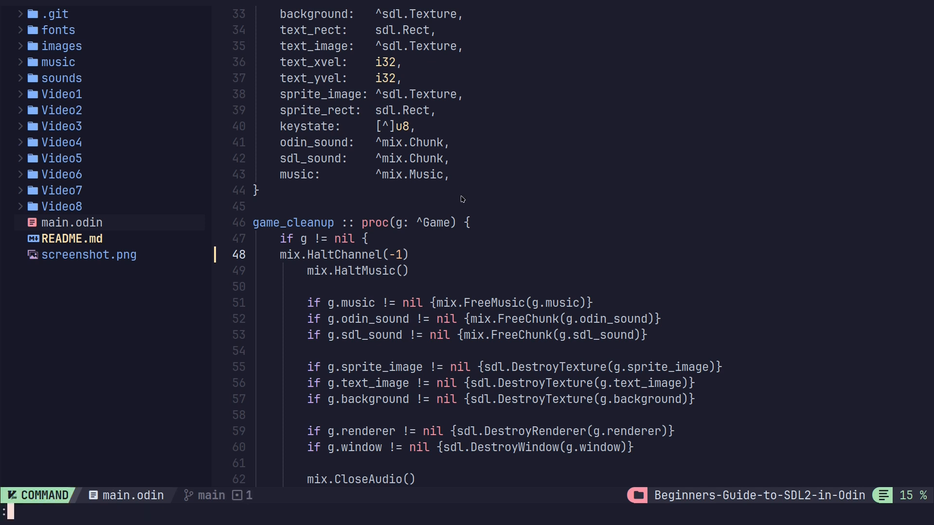
# Abandon the unfinished :TSInstall and run :TSUninstall odin to remove the parser.
pyautogui.write(':TSInstall')
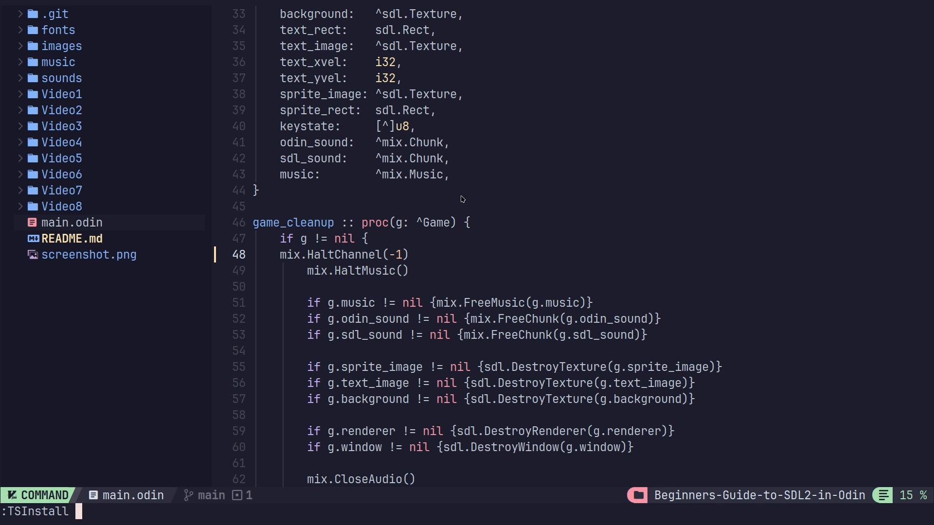
pyautogui.press('Enter')
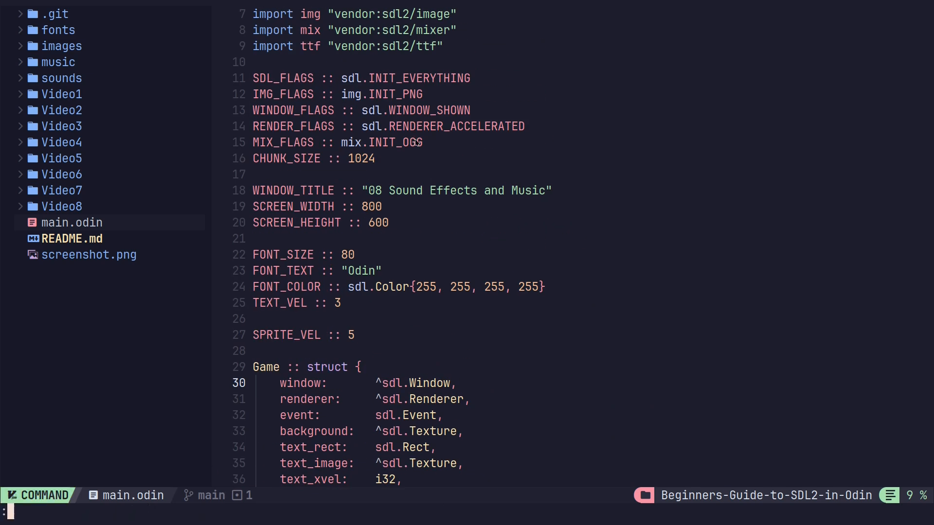
pyautogui.write('TSU')
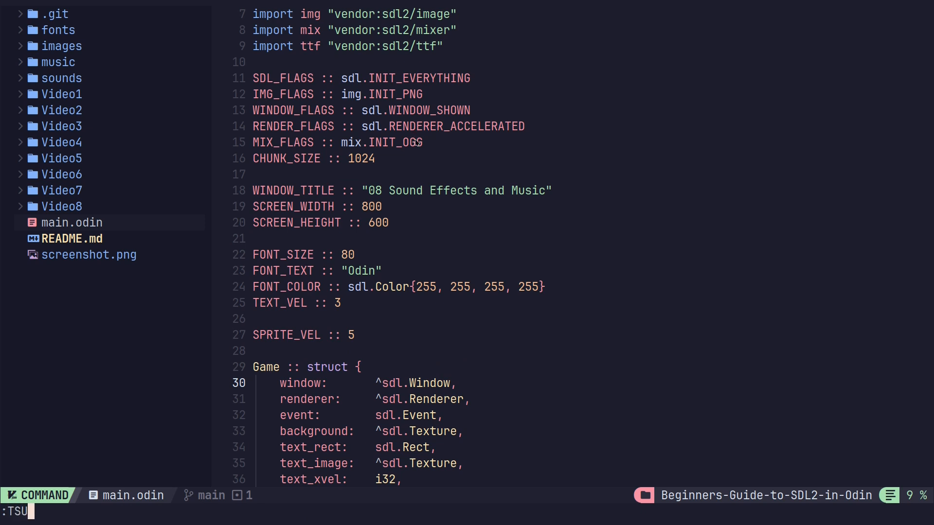
pyautogui.write('ninstall')
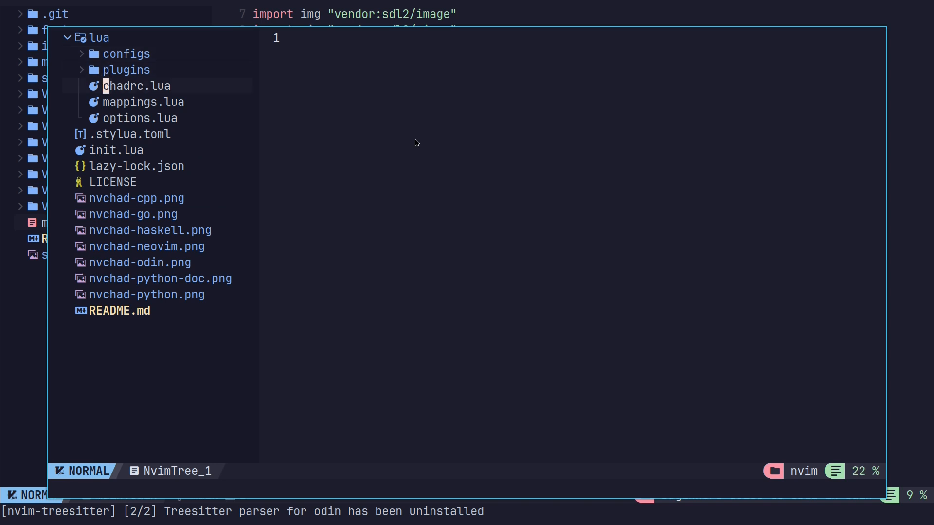
# Open chadrc.lua from the config tree and expand the configs subfolder.
pyautogui.click(136, 85)
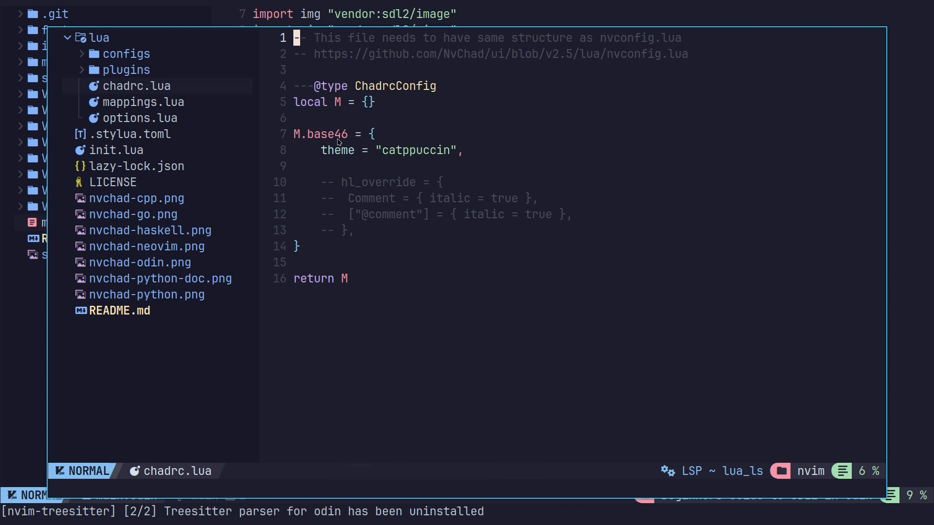
pyautogui.moveTo(348, 142)
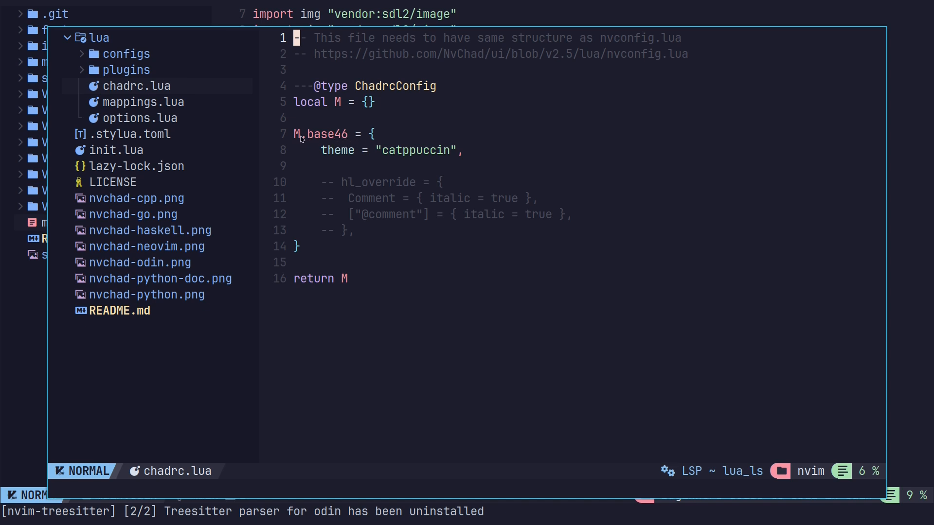
pyautogui.moveTo(373, 152)
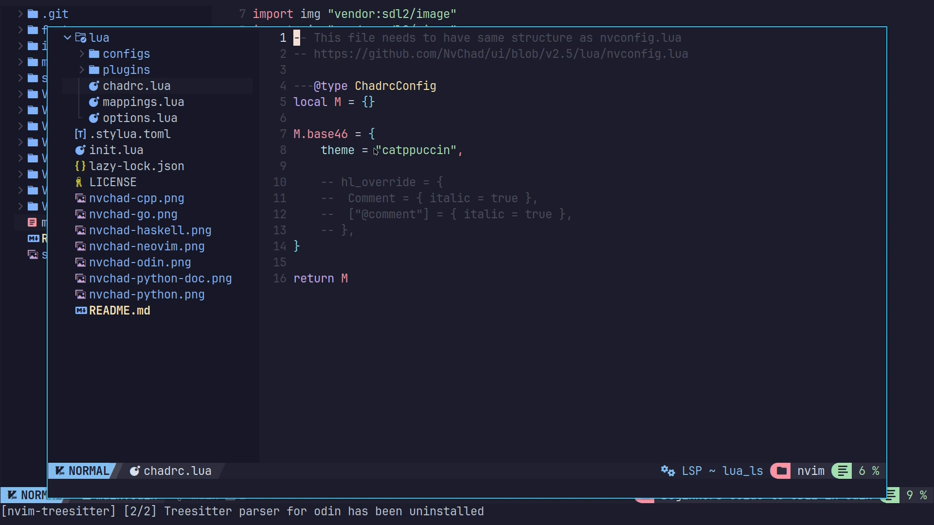
pyautogui.click(126, 54)
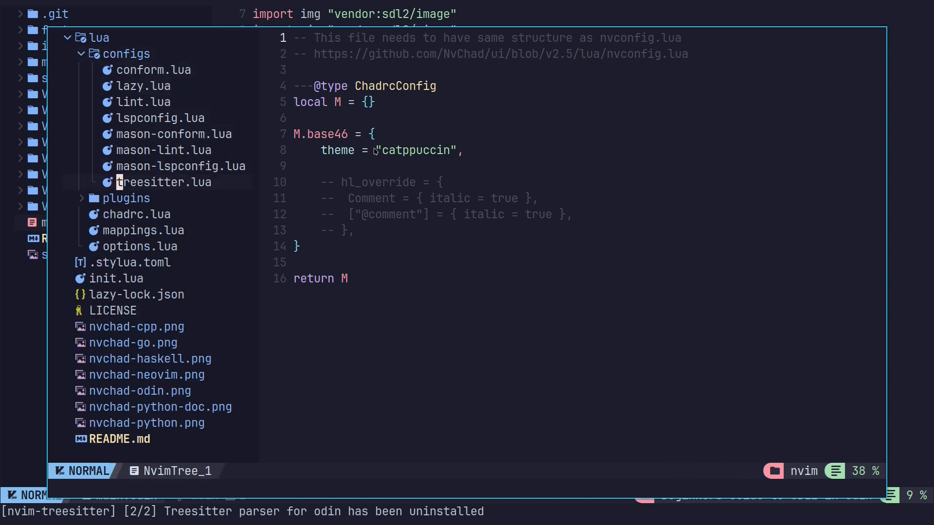
# In treesitter.lua, add an "odin" entry after "markdown" in ensure_installed.
pyautogui.click(166, 182)
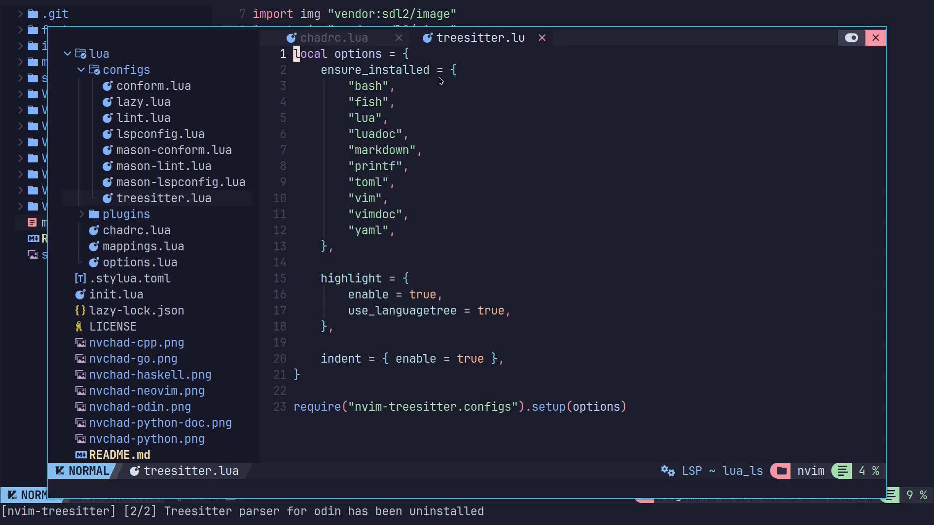
pyautogui.moveTo(471, 142)
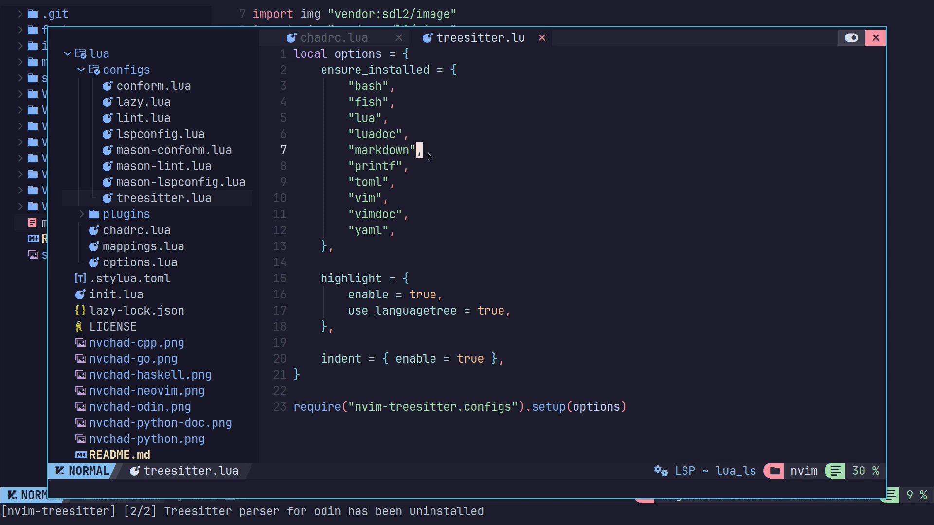
pyautogui.press('i')
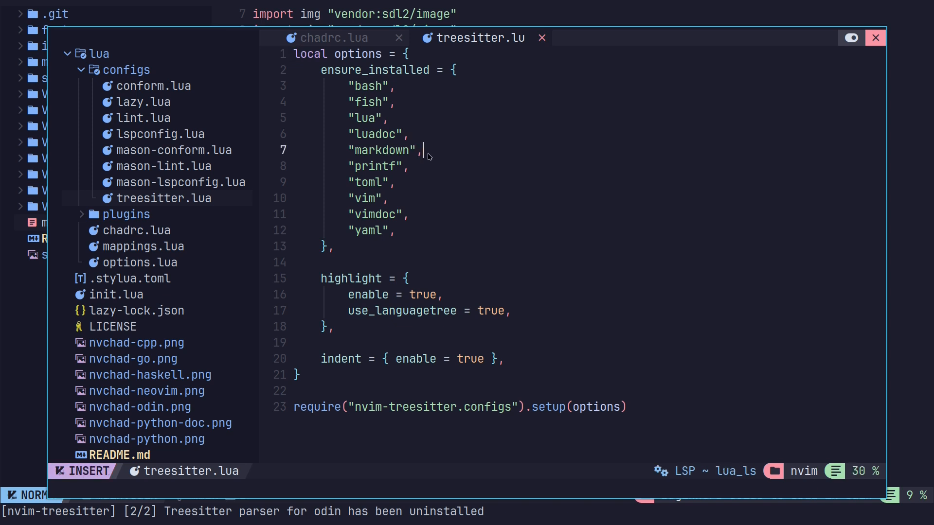
pyautogui.press('Enter')
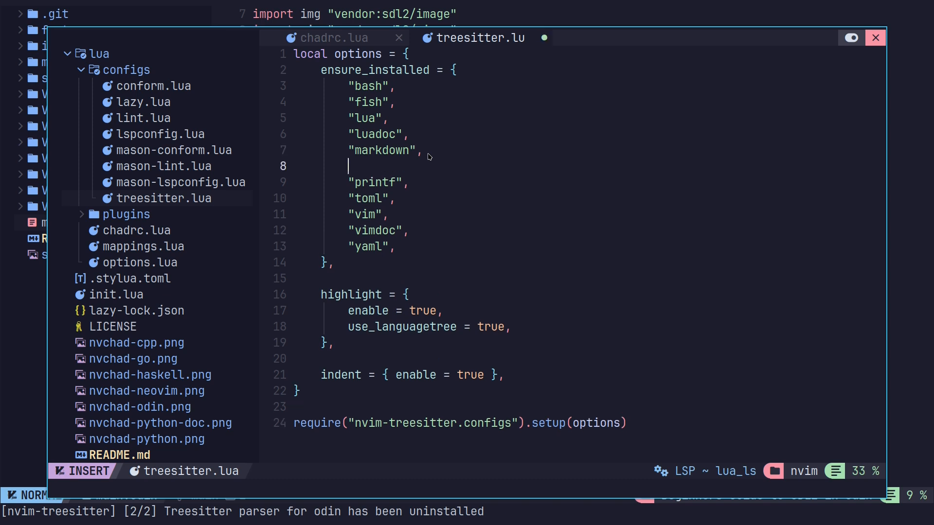
pyautogui.write('"o')
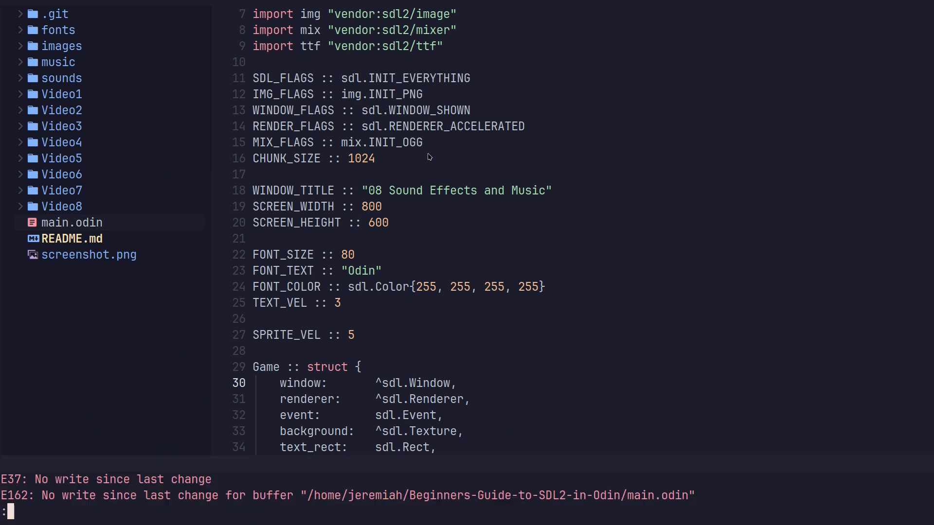
# Close the main.odin buffer and reopen it so the Odin parser installs and highlights.
pyautogui.press('Escape')
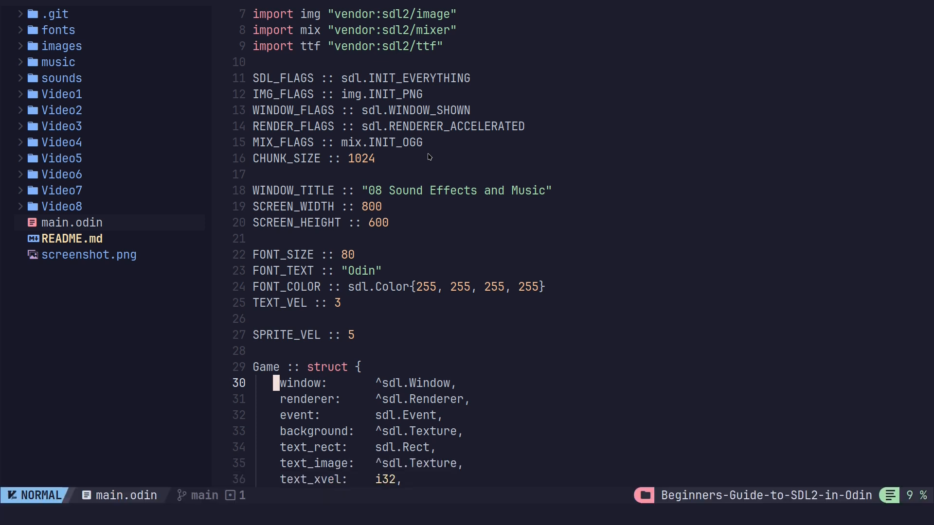
pyautogui.press(':')
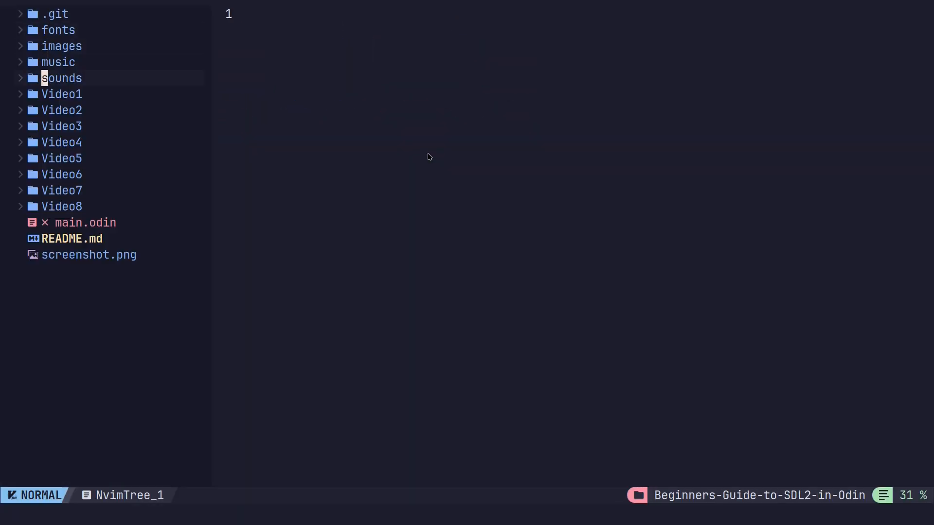
pyautogui.click(84, 222)
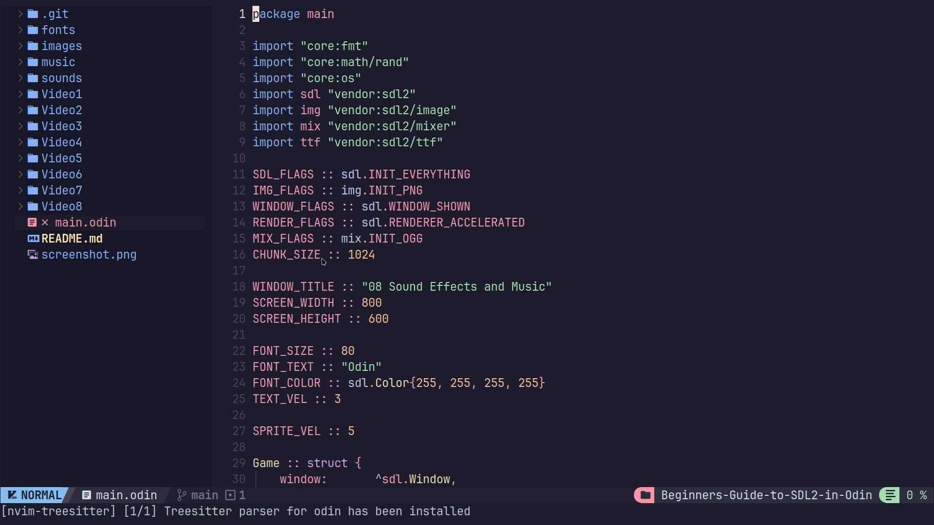
pyautogui.moveTo(394, 250)
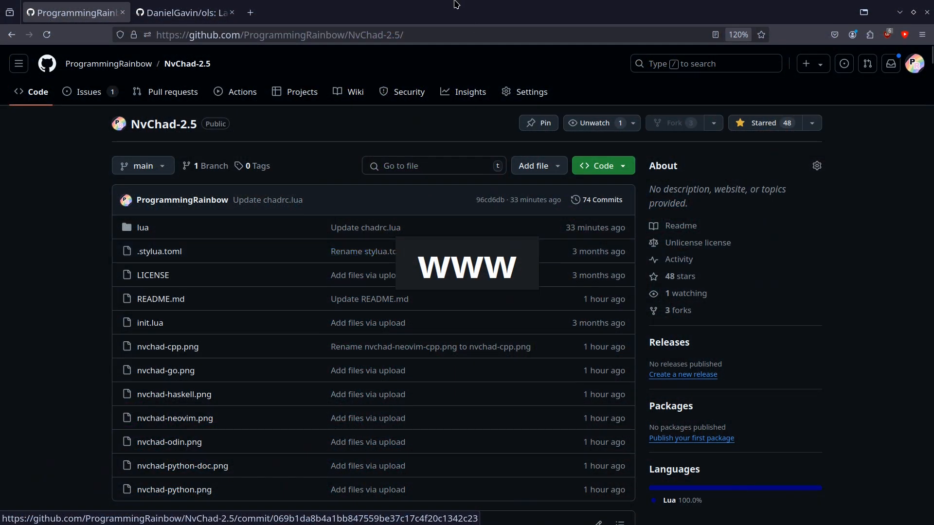
# Switch to the DanielGavin/ols GitHub tab and scroll into the README.
pyautogui.click(185, 11)
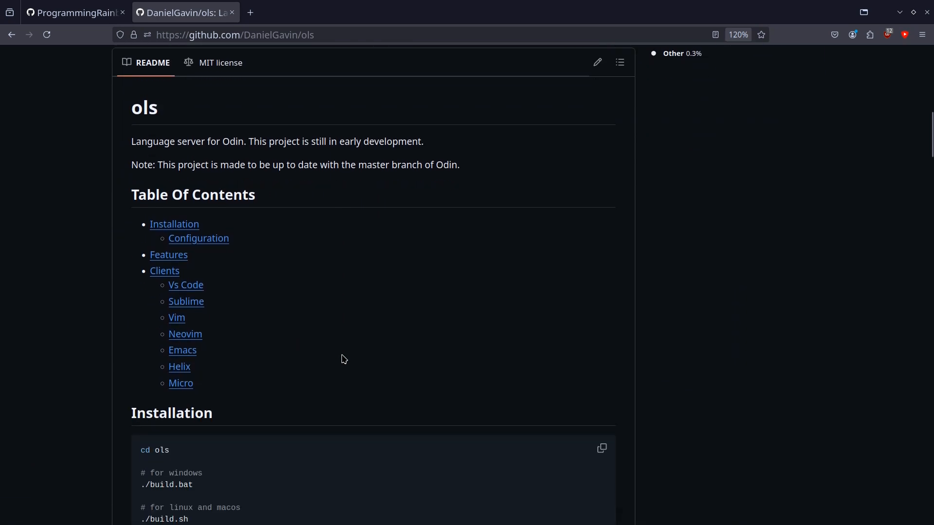
pyautogui.scroll(-3)
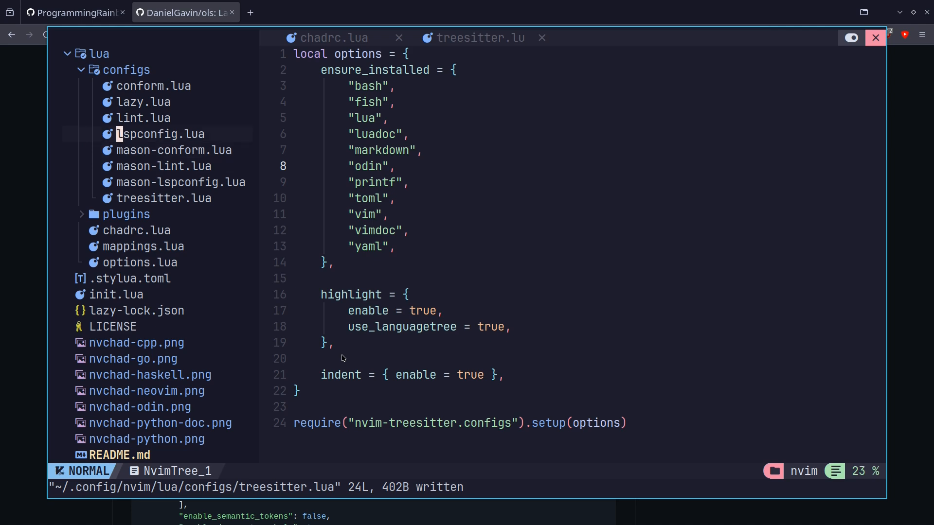
# In lspconfig.lua, add "ols", under "lua_ls" in lspconfig.servers.
pyautogui.click(163, 133)
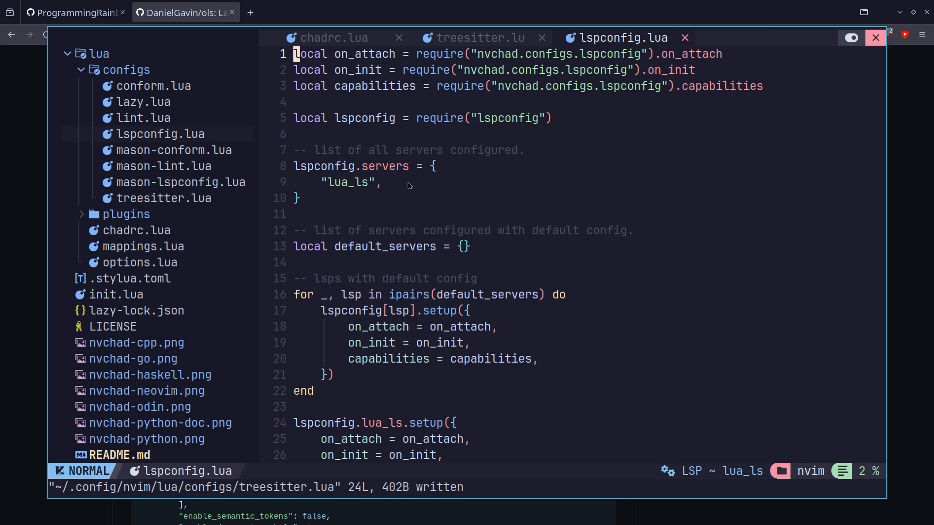
pyautogui.moveTo(335, 220)
pyautogui.write('"')
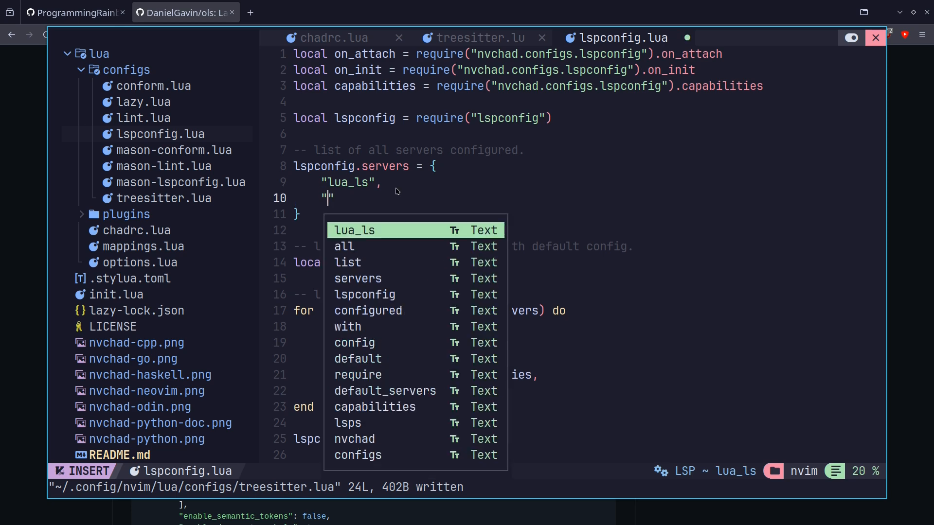
pyautogui.write('ols')
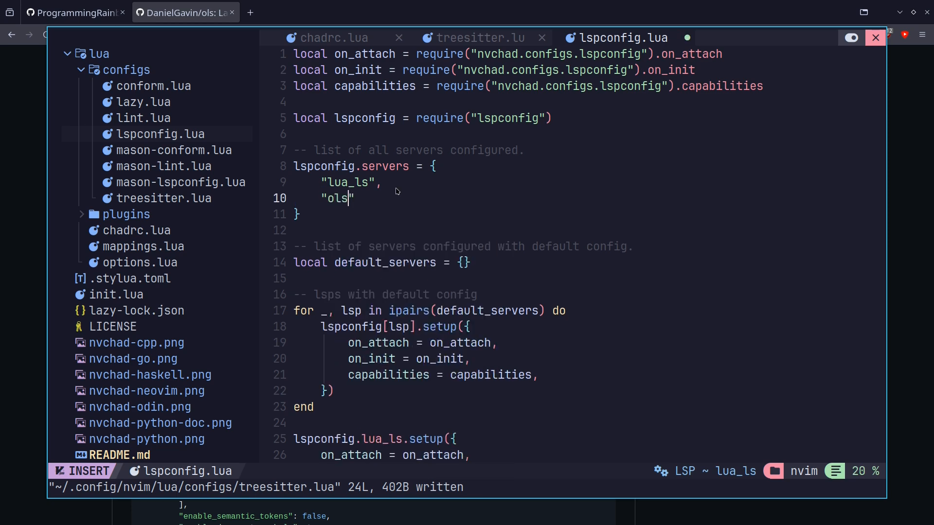
pyautogui.write(',')
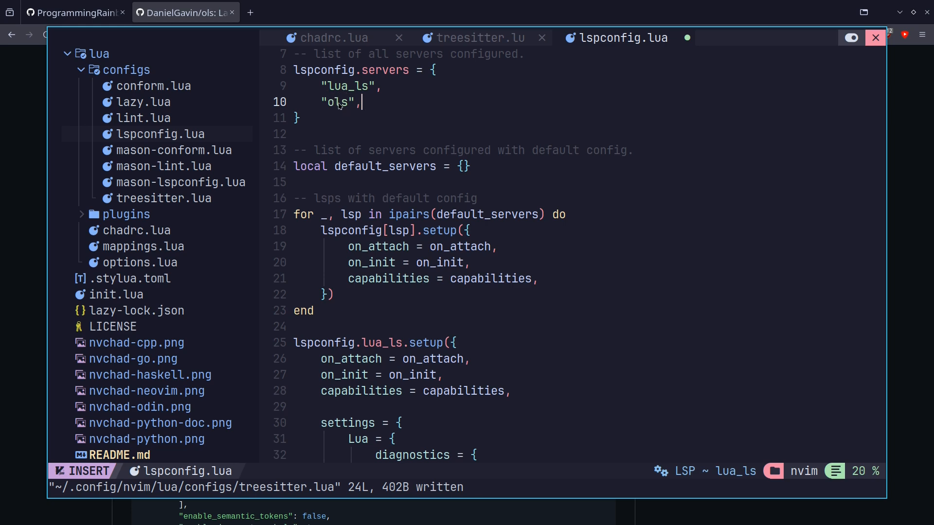
pyautogui.moveTo(357, 203)
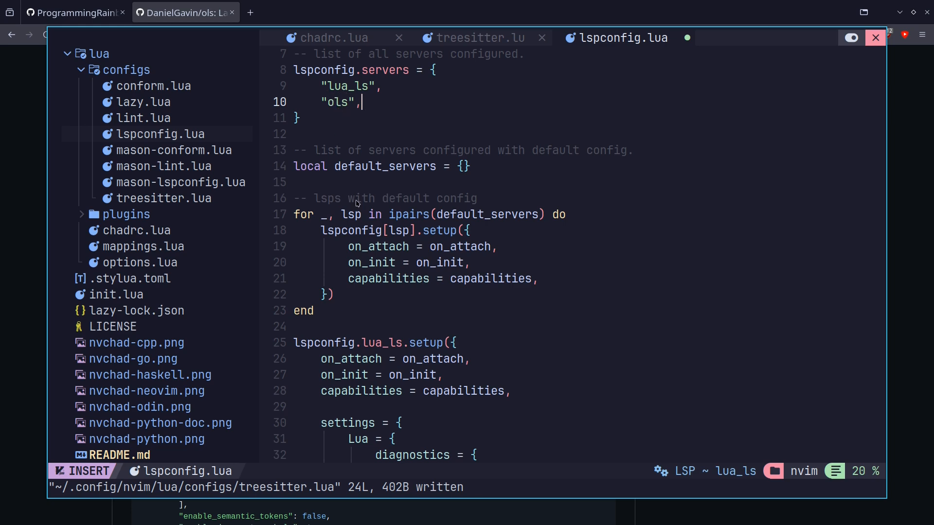
pyautogui.moveTo(397, 204)
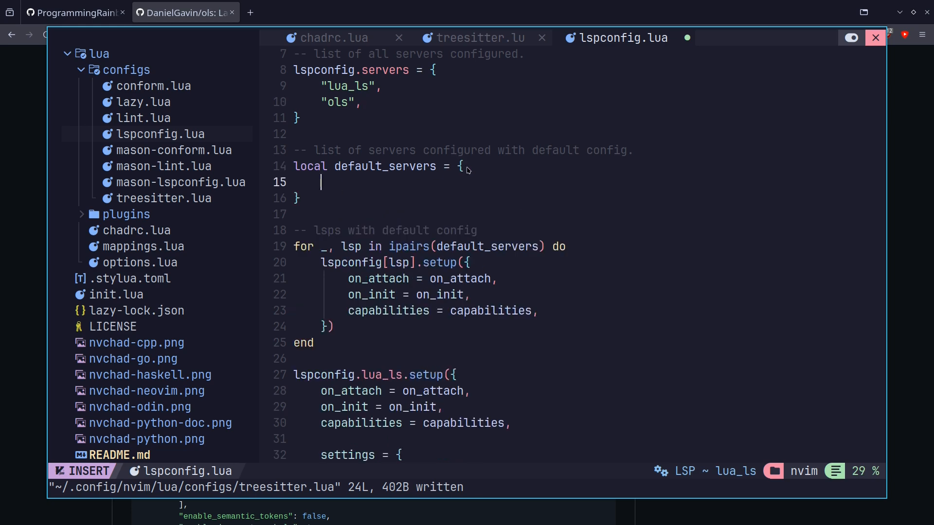
pyautogui.moveTo(257, 326)
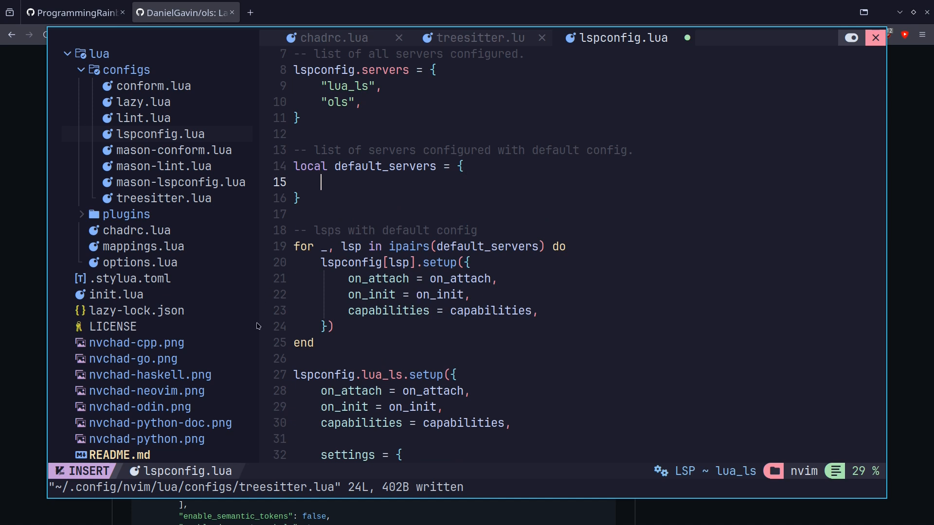
pyautogui.moveTo(375, 273)
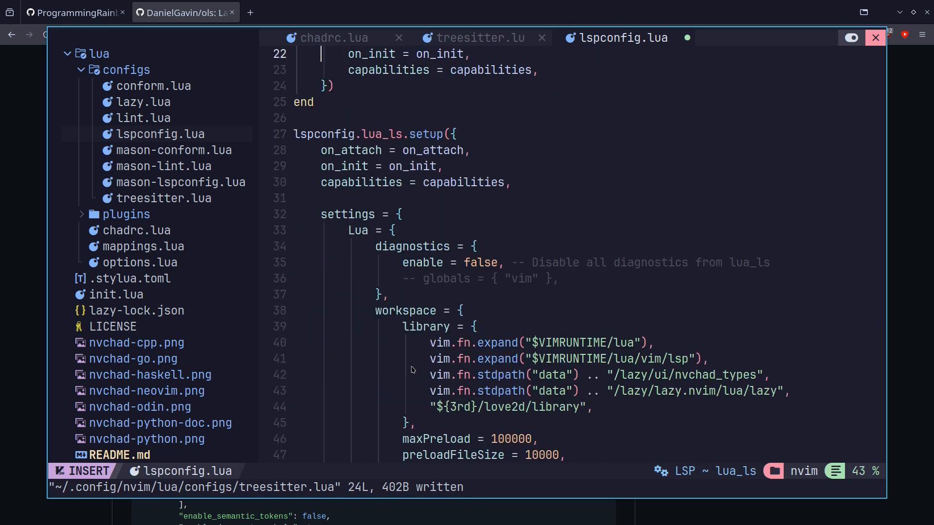
# Add "ols", to the default_servers list further down in lspconfig.lua.
pyautogui.scroll(-3)
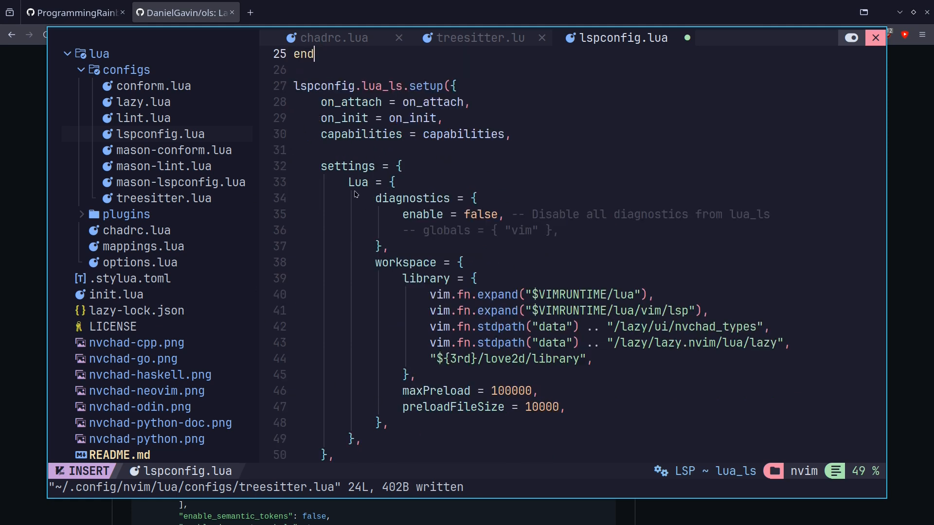
pyautogui.scroll(-3)
pyautogui.write('"')
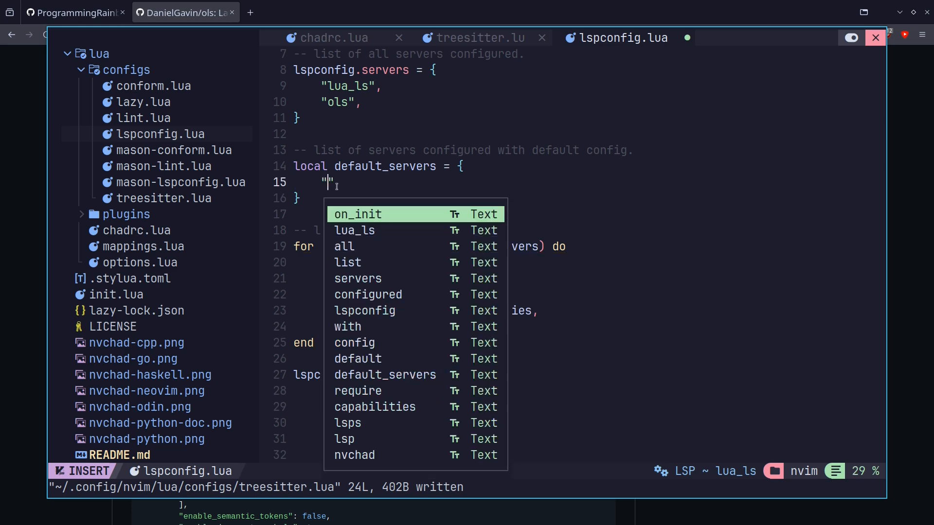
pyautogui.write('ols')
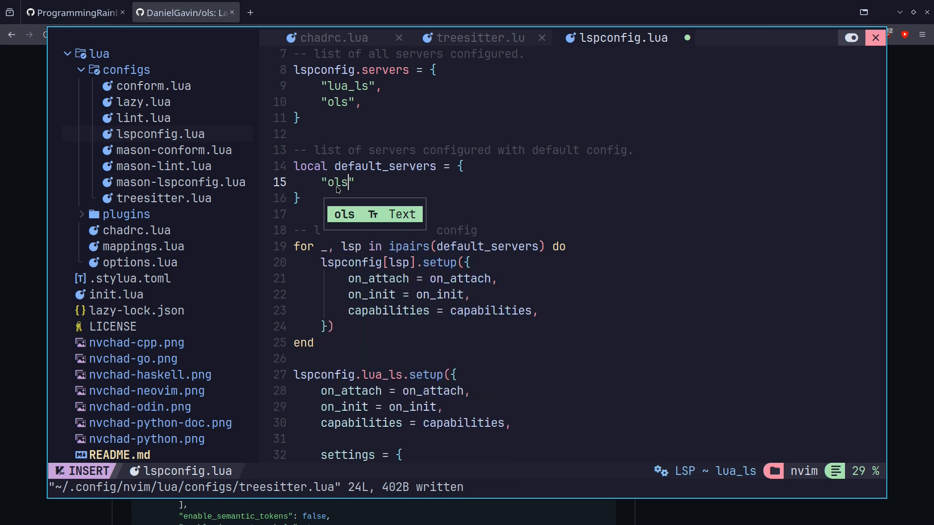
pyautogui.write(',')
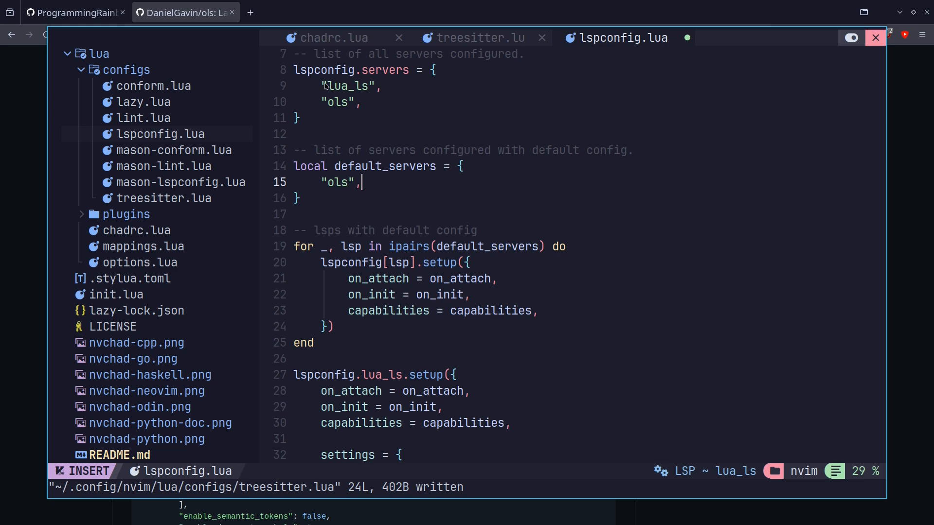
pyautogui.moveTo(351, 157)
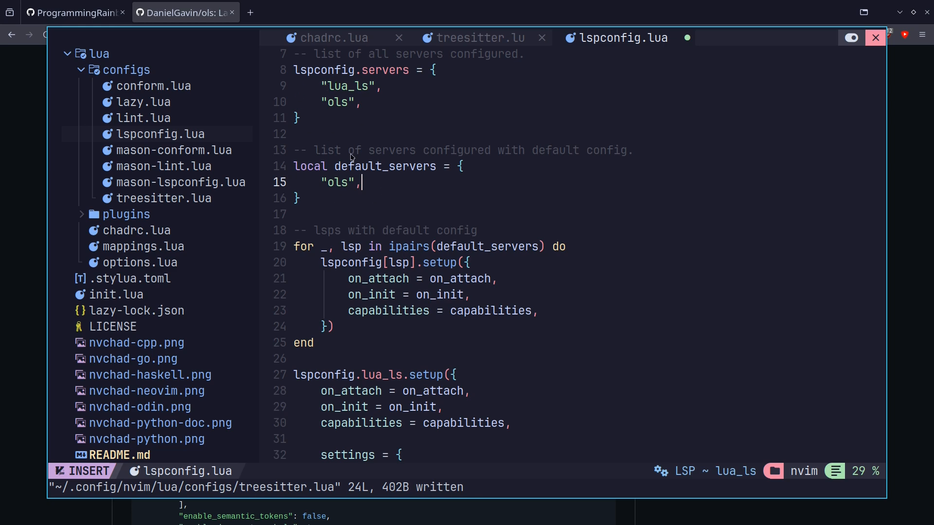
pyautogui.moveTo(362, 211)
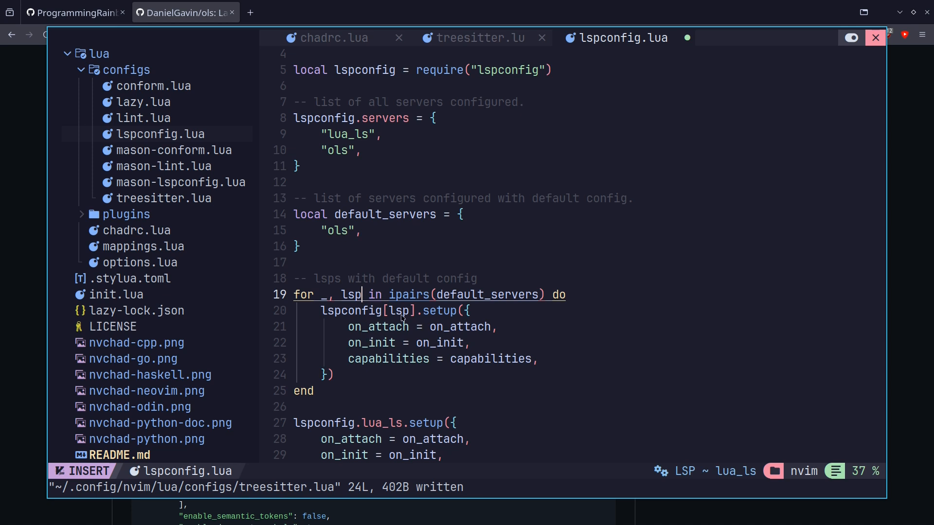
# Leave insert mode after editing the server lists, ready to save and quit.
pyautogui.press('Escape')
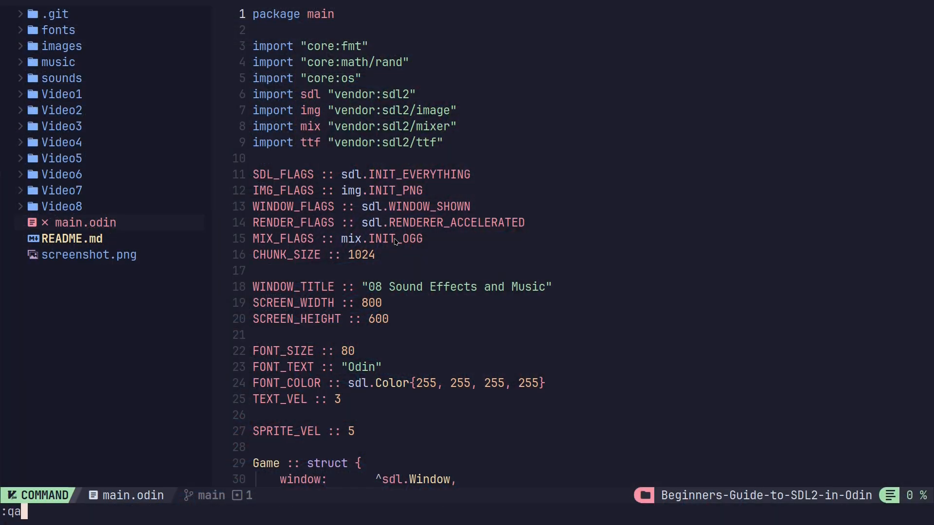
pyautogui.moveTo(627, 499)
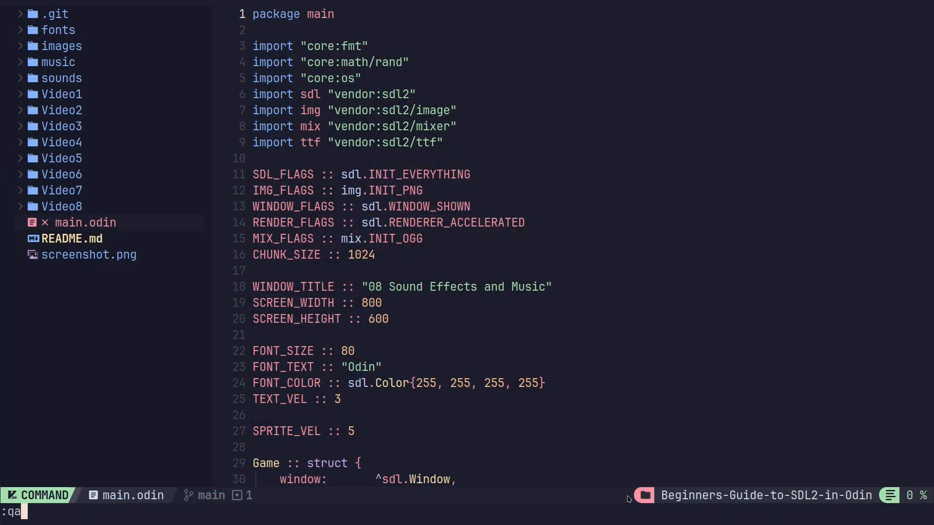
pyautogui.moveTo(620, 488)
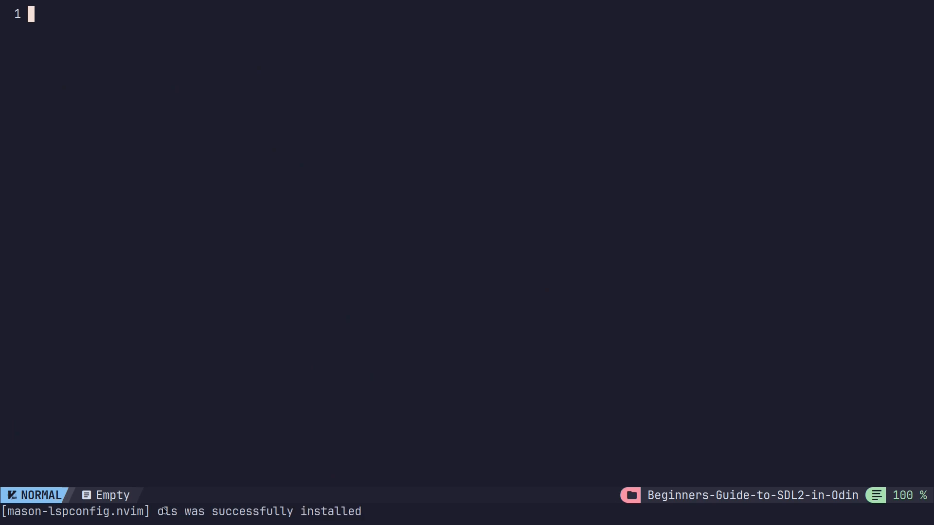
pyautogui.moveTo(236, 517)
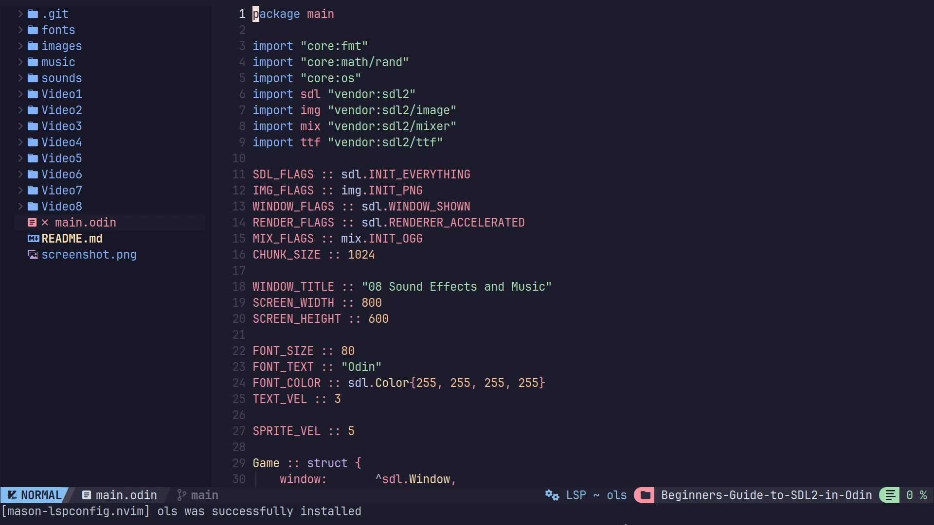
pyautogui.moveTo(616, 499)
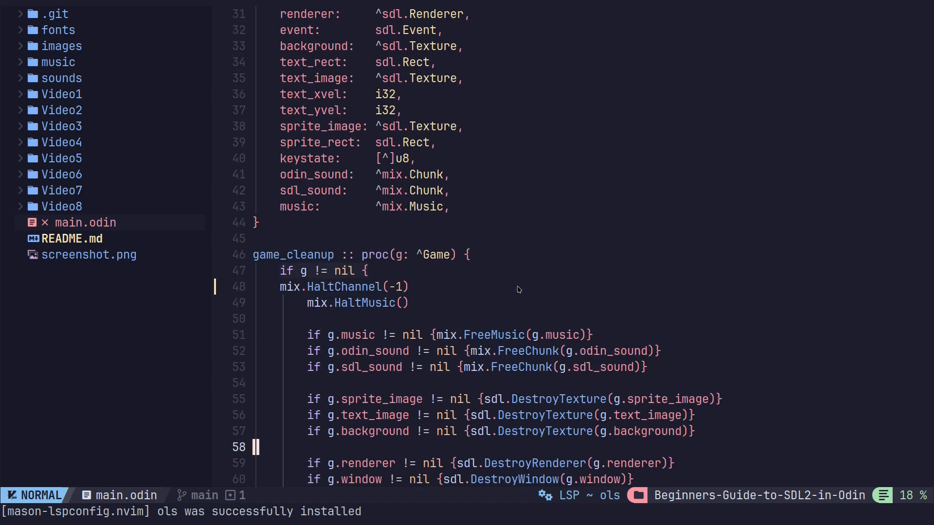
# Misspell FreeMusic as FreeMuic in game_cleanup and peek at the which-key hints.
pyautogui.scroll(-3)
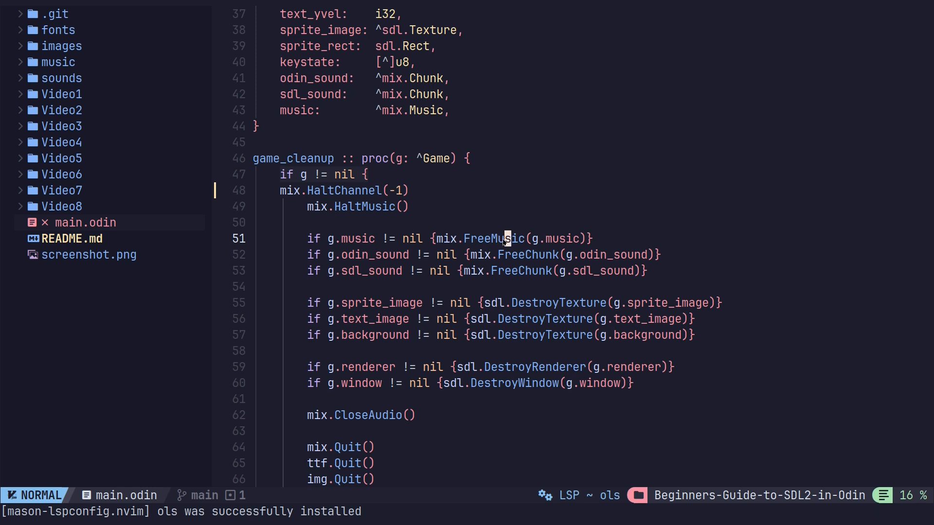
pyautogui.press('i')
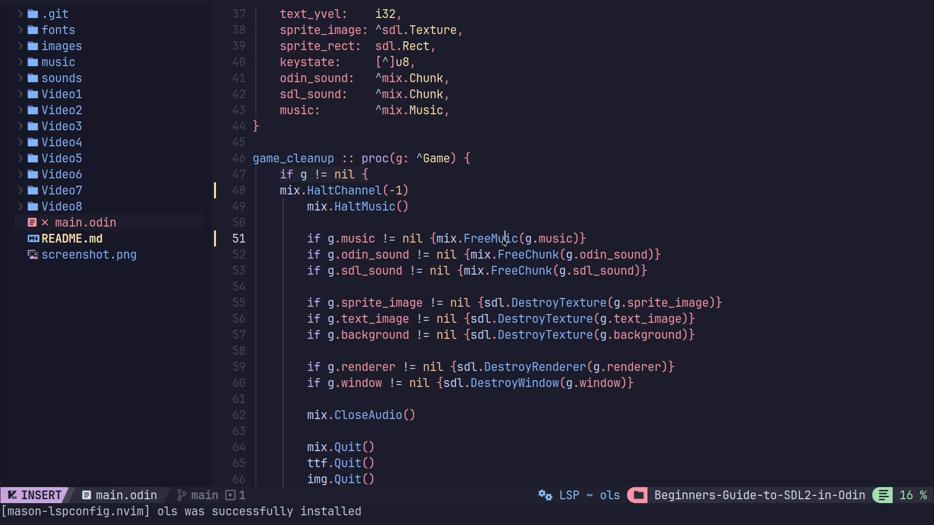
pyautogui.press('Escape')
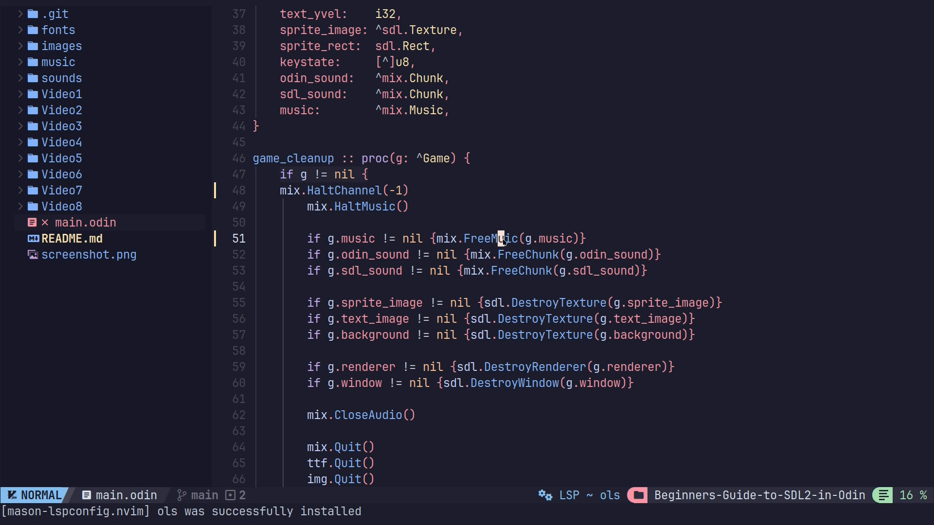
pyautogui.press('space')
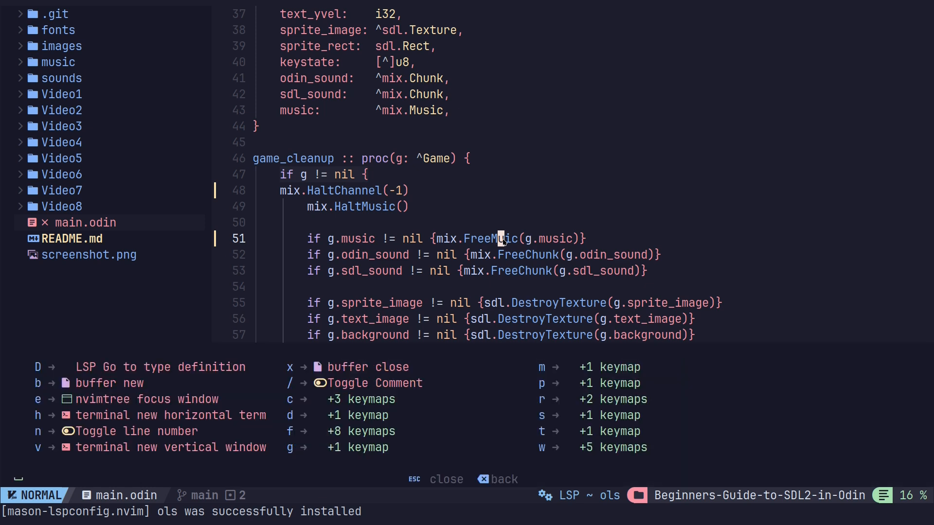
pyautogui.press('Escape')
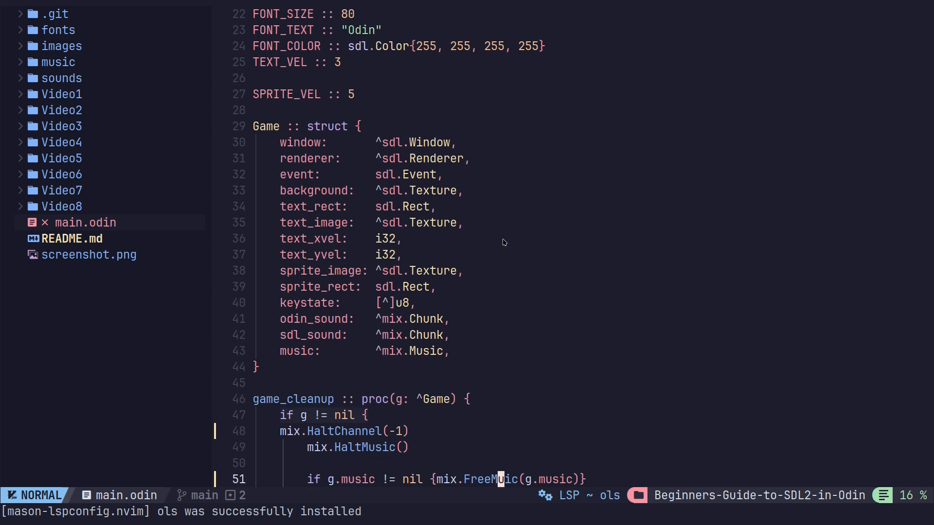
# Review ols hover and signature help on the SDL cleanup calls below.
pyautogui.scroll(-3)
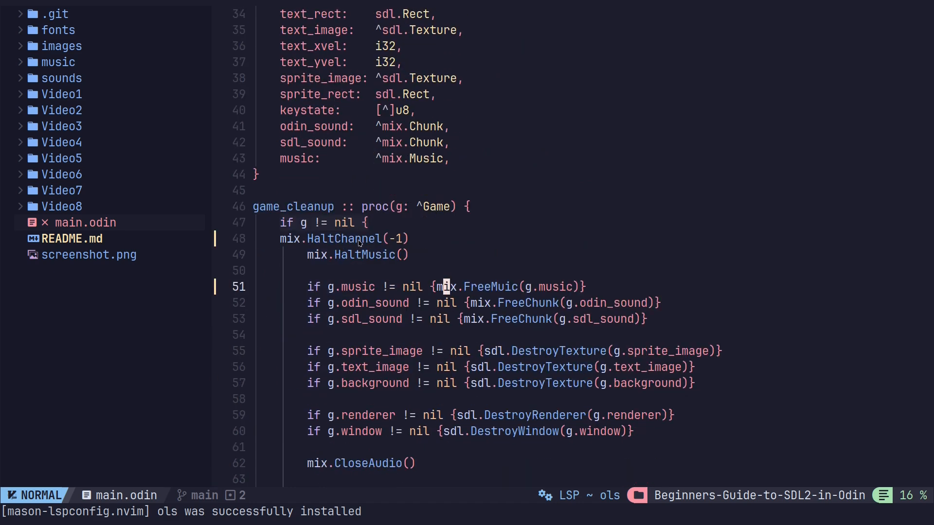
pyautogui.scroll(-3)
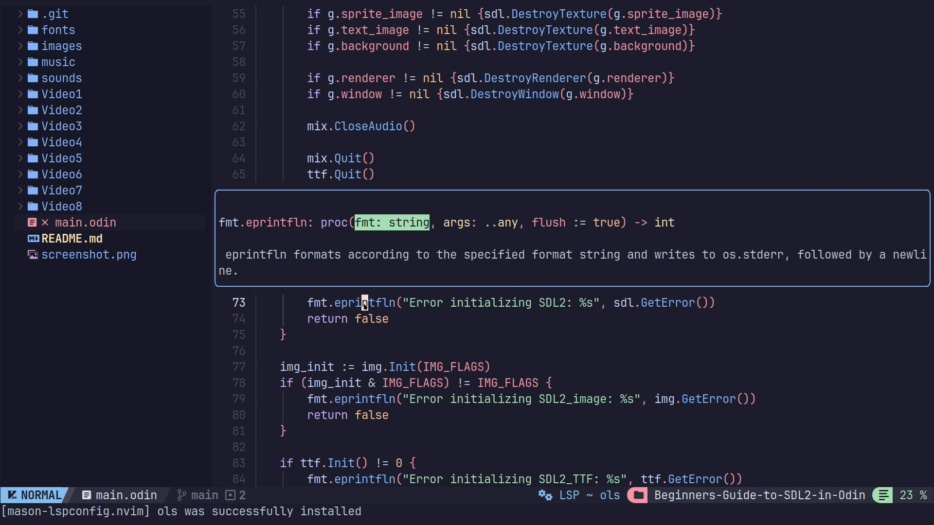
pyautogui.moveTo(459, 169)
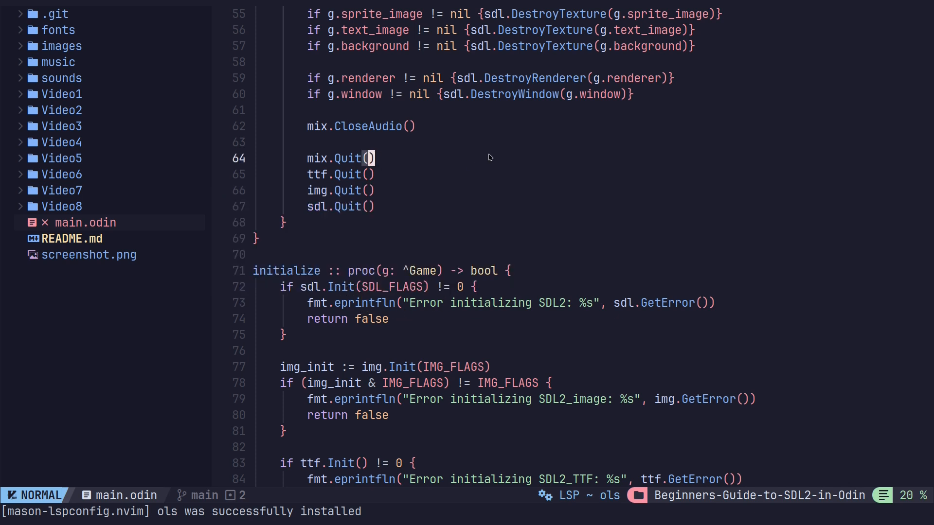
pyautogui.scroll(-3)
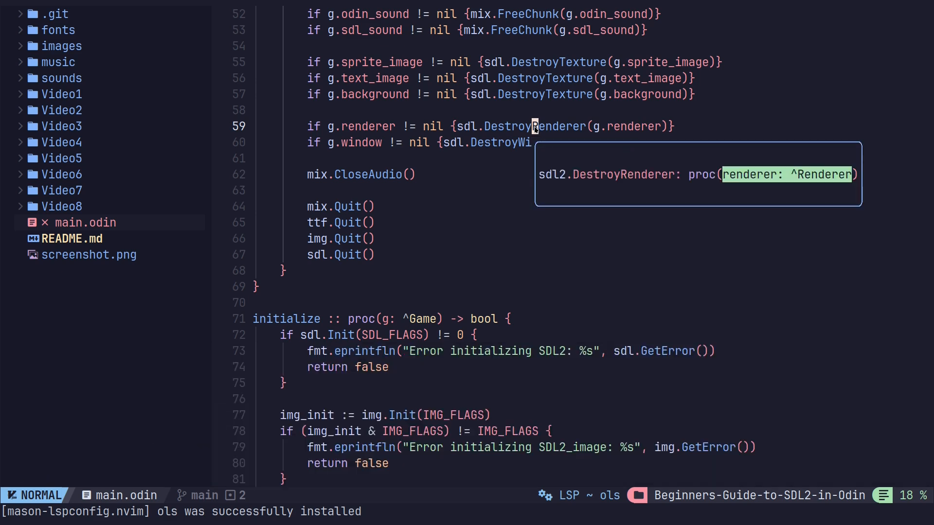
pyautogui.moveTo(644, 182)
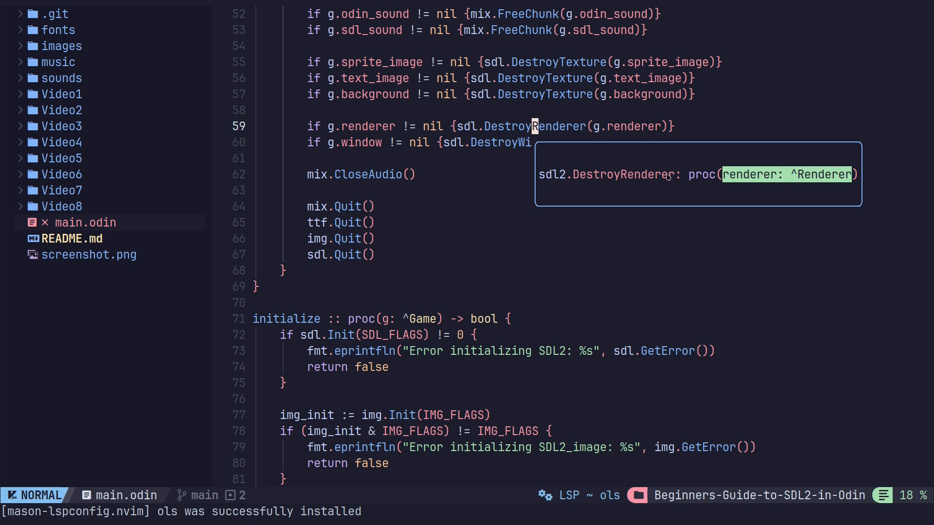
pyautogui.moveTo(452, 351)
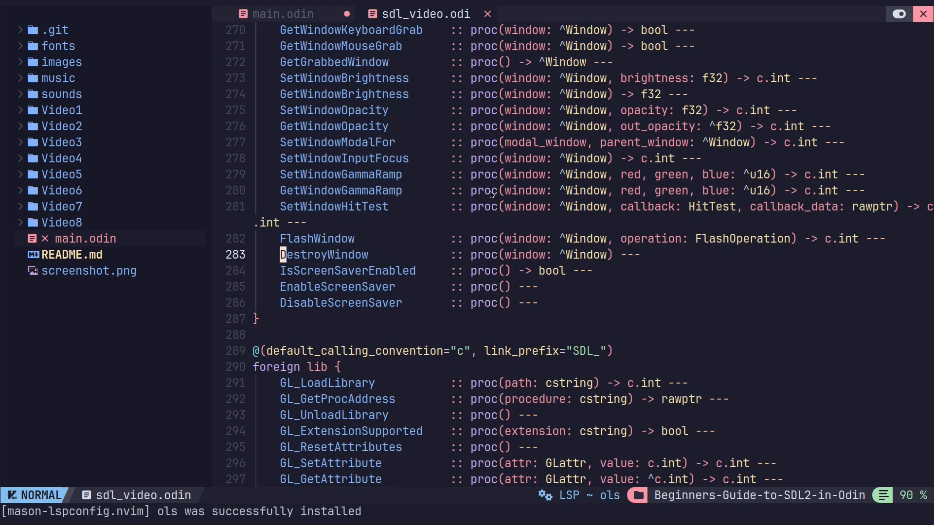
# Close sdl_video.odin, delete HaltMusic's closing ')' and retype it so ols flags the error.
pyautogui.click(281, 14)
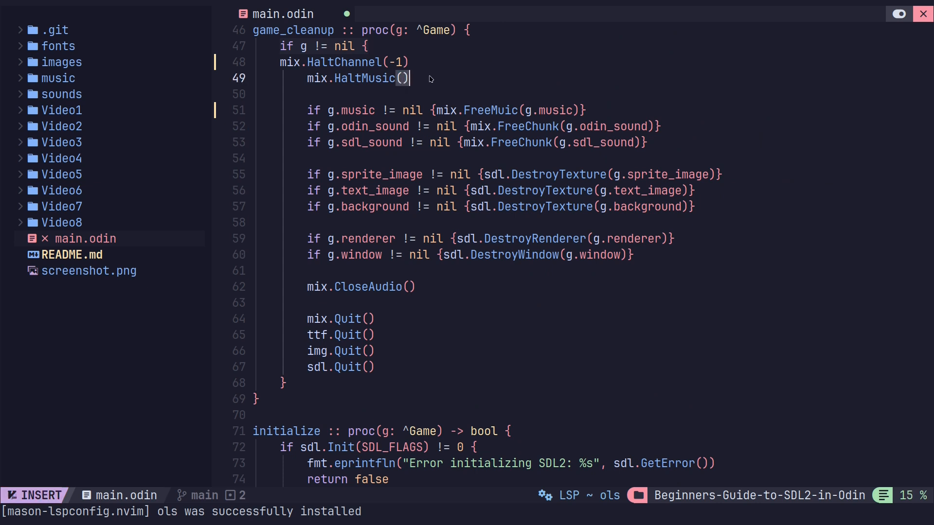
pyautogui.press('Escape')
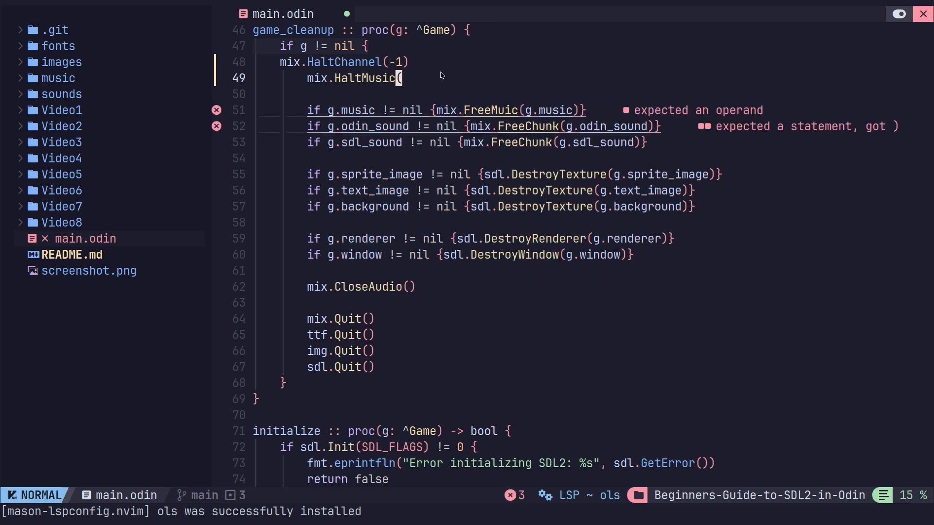
pyautogui.moveTo(511, 50)
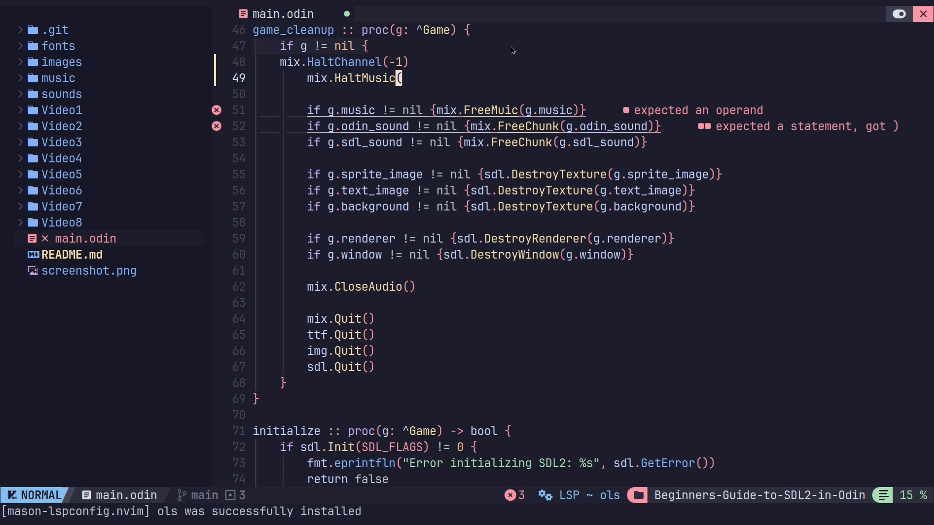
pyautogui.write(')')
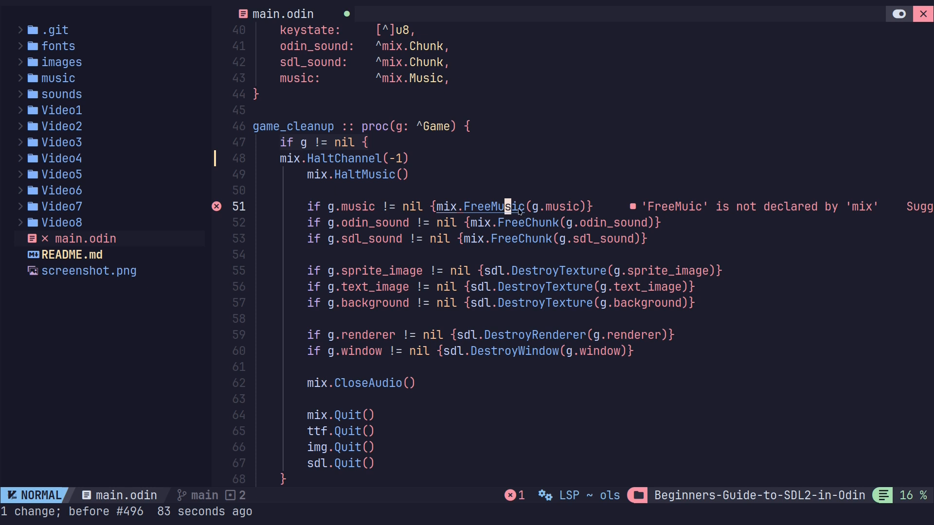
pyautogui.moveTo(327, 173)
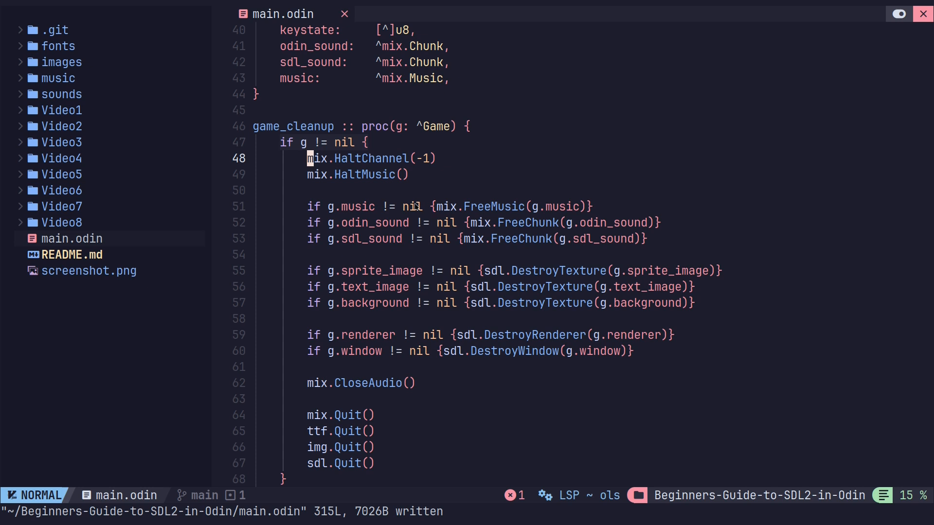
pyautogui.moveTo(511, 429)
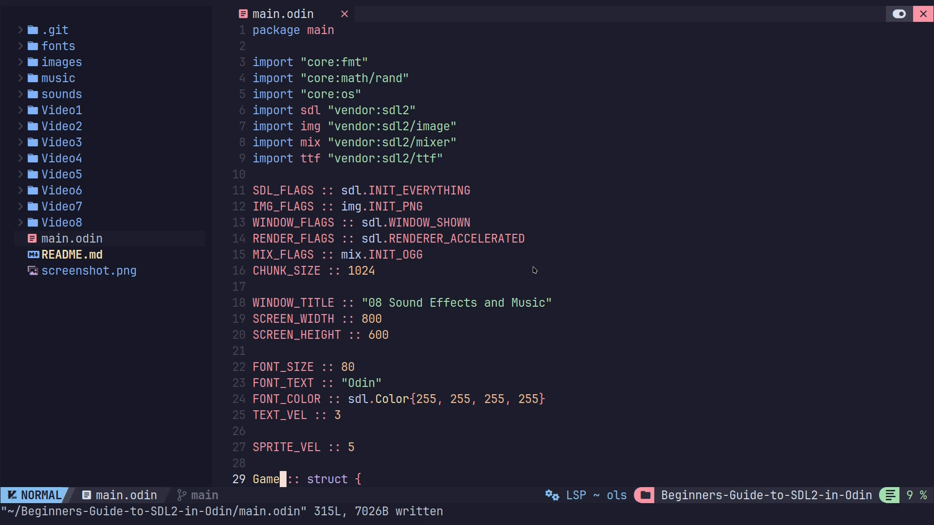
# Scroll through main.odin after restoring FreeMusic and re-indenting HaltChannel.
pyautogui.scroll(-3)
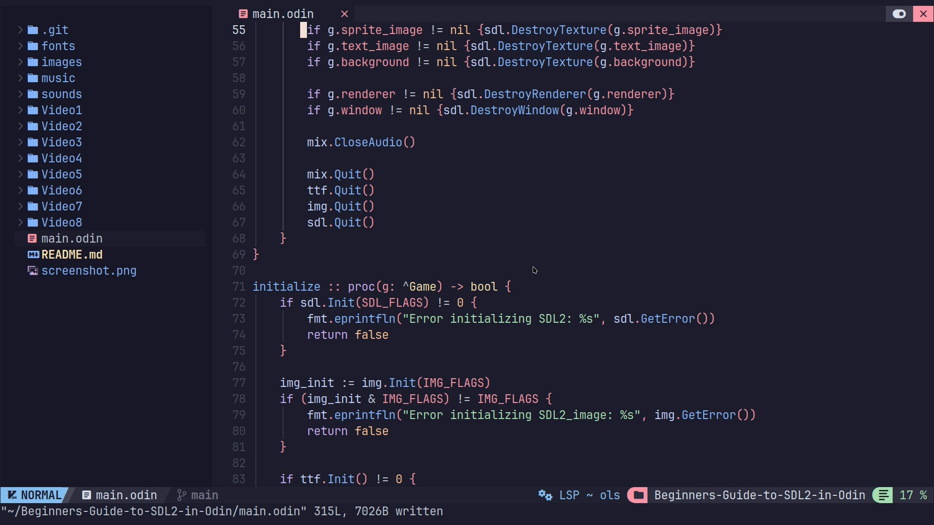
# Scroll through main.odin before quitting Neovim with :qa.
pyautogui.scroll(-3)
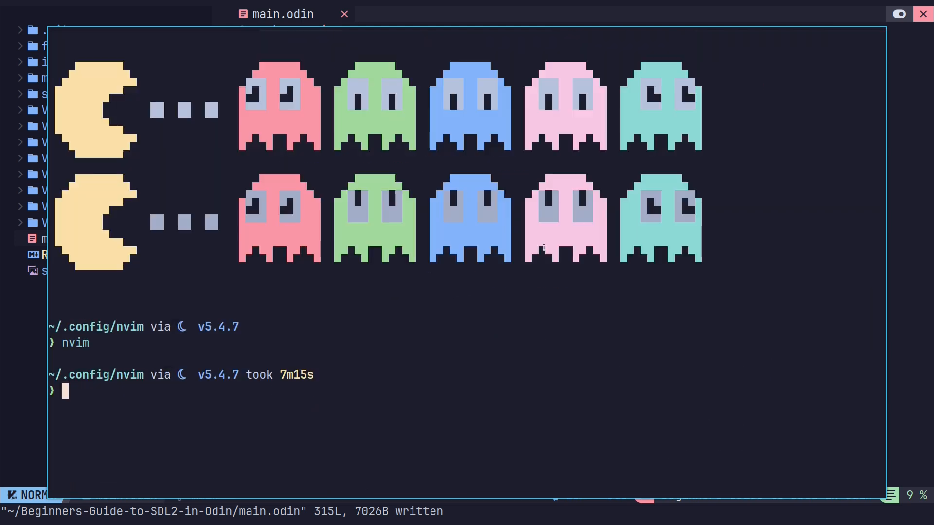
# Return home and run rm -rf ~/.local/share/nvim to delete Neovim's share data.
pyautogui.write('cd')
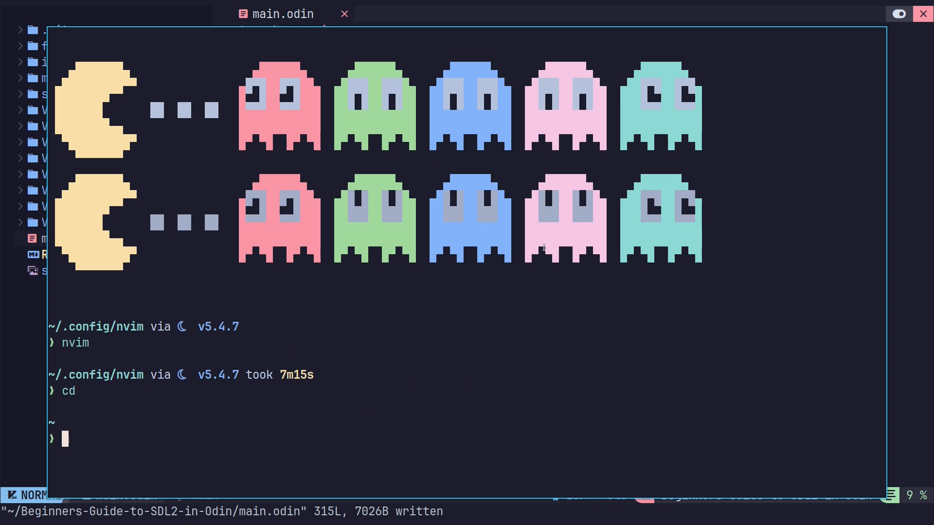
pyautogui.write('rm -rf ~/.local/share/nvim')
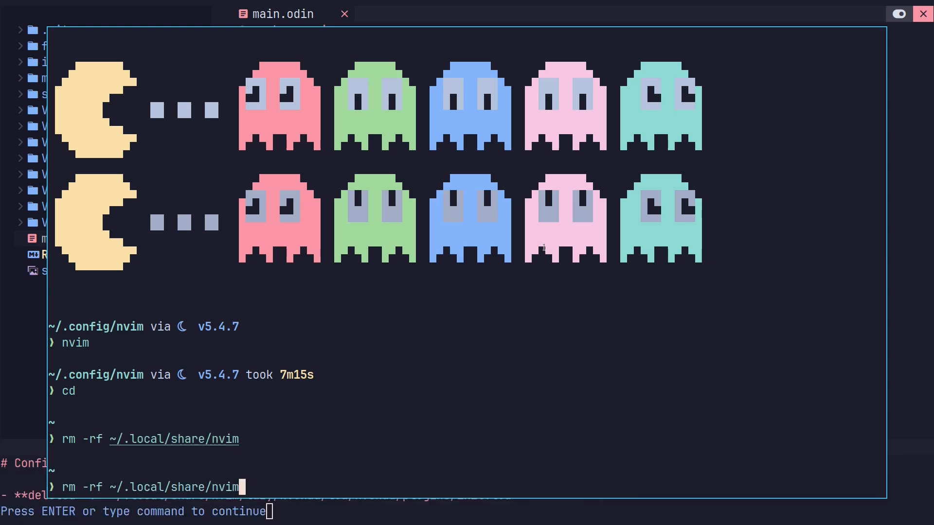
# Edit the recalled command into rm -rf ~/.local/cache/nvim, run it, and quit Neovim with :qa.
pyautogui.press('BackSpace')
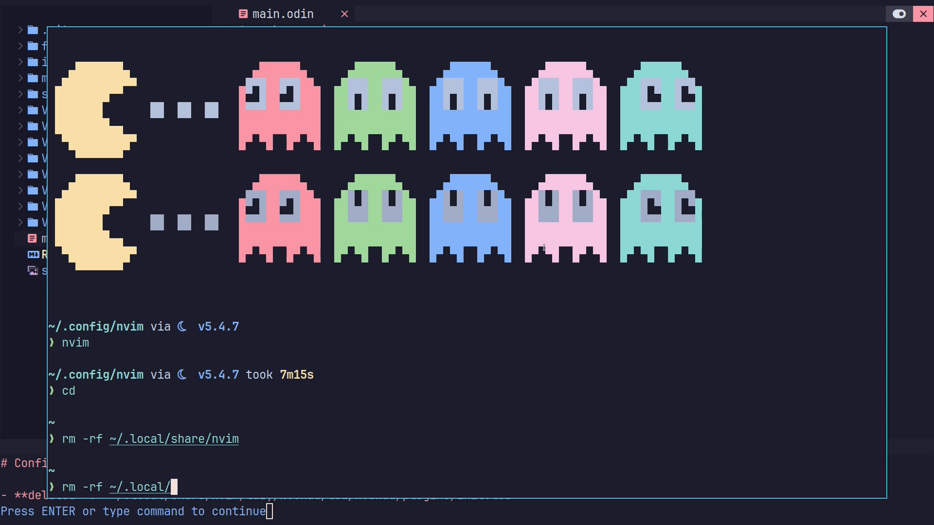
pyautogui.write('ca')
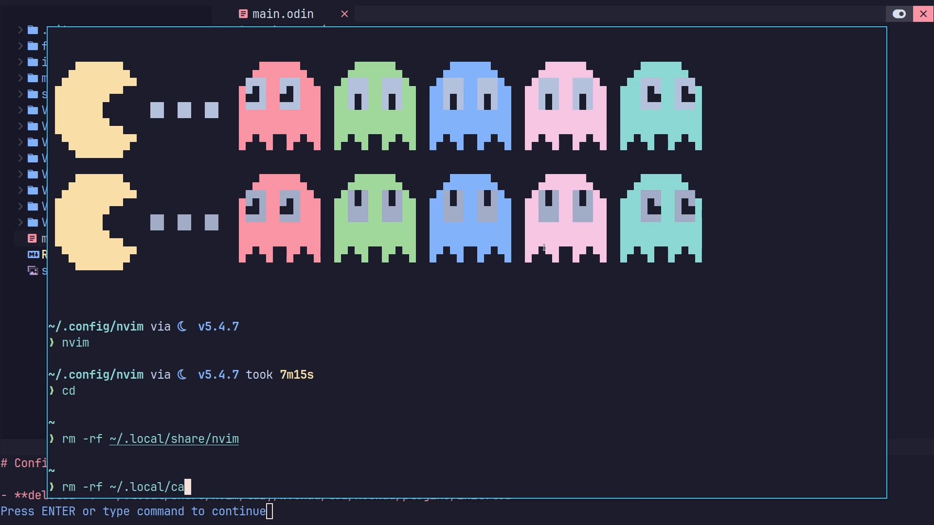
pyautogui.press('BackSpace')
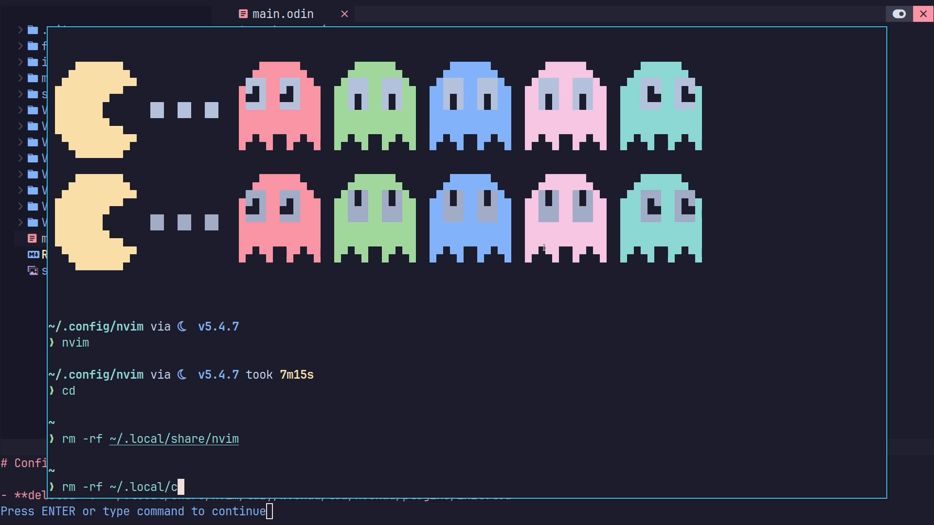
pyautogui.write('ache/nvim')
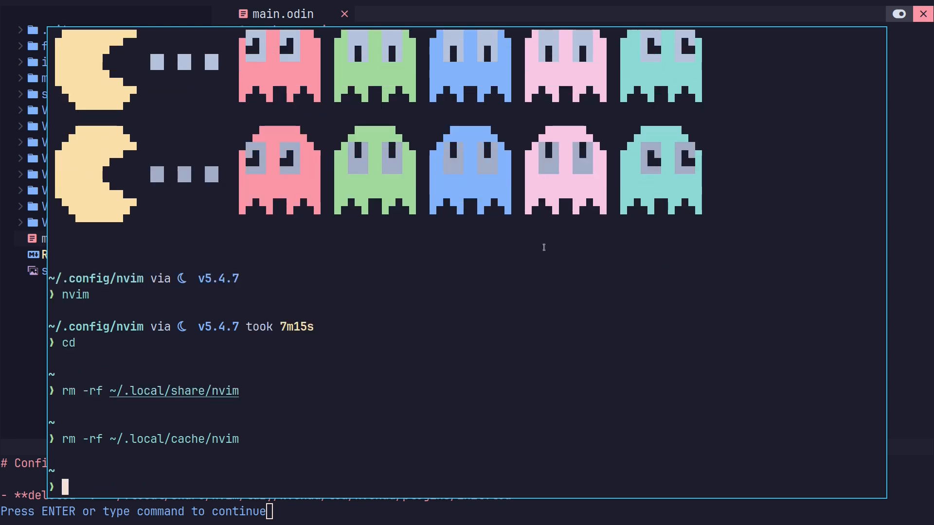
pyautogui.write('rm -rf ~/.lo')
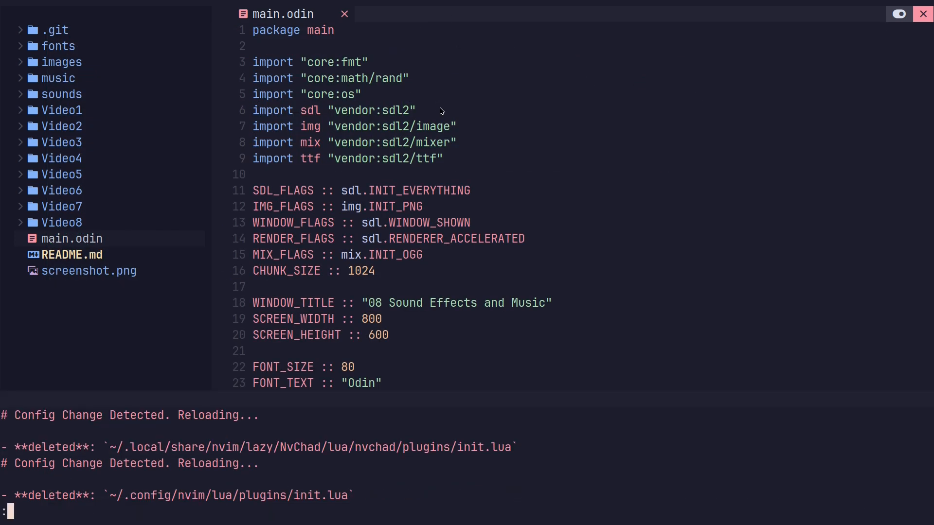
pyautogui.write('qa')
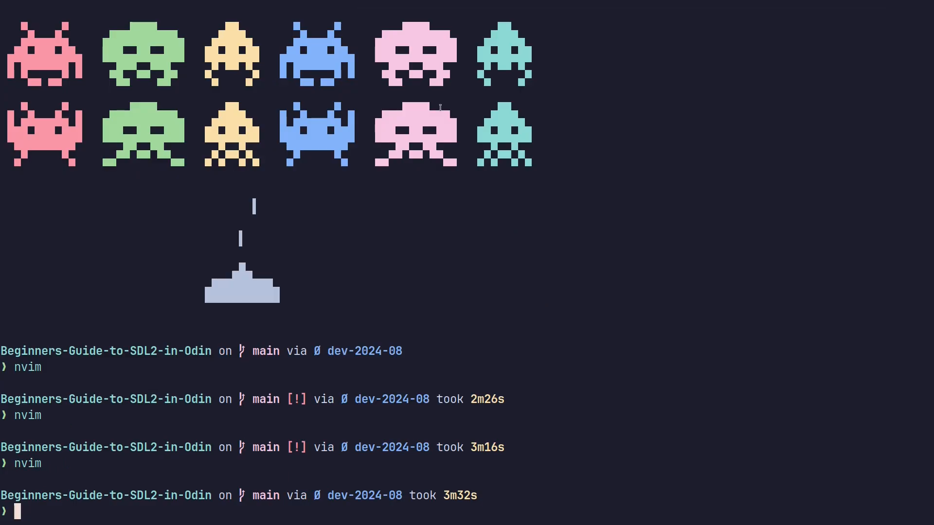
# Run git clone of ProgrammingRainbow/NvChad-2.5 into ~/.config/nvim.
pyautogui.write('git clone https://github.com/ProgrammingRainbow/Beginners-Guide-to-SDL2-in-Odin')
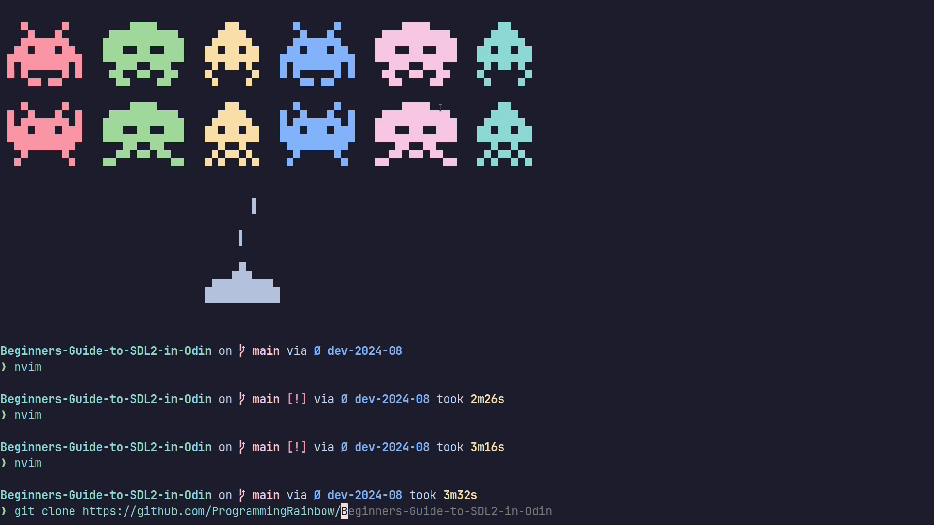
pyautogui.write('NvChad-2.5 ~/.config/nvim && nvim')
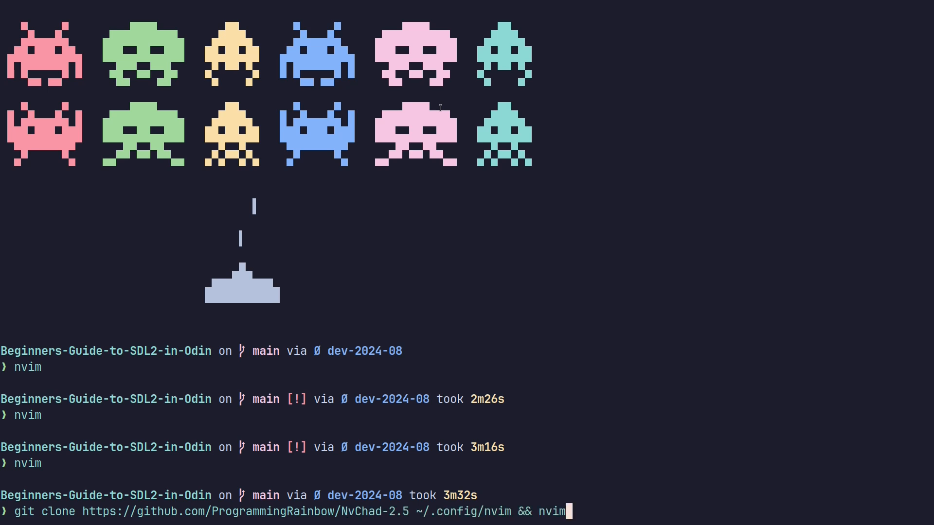
pyautogui.press('Backspace')
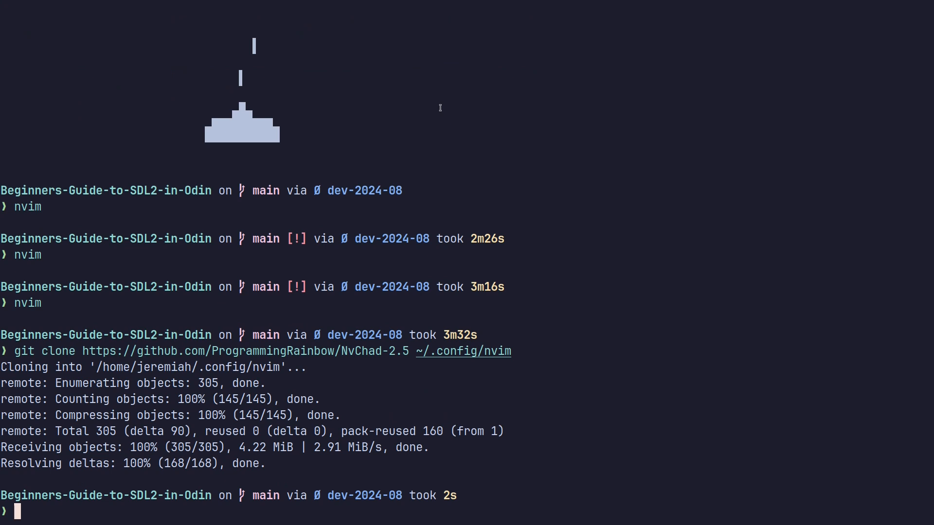
# List ~/.config/nvim and remove its .git folder with rm -rf.
pyautogui.write('ls /etc/DTOS')
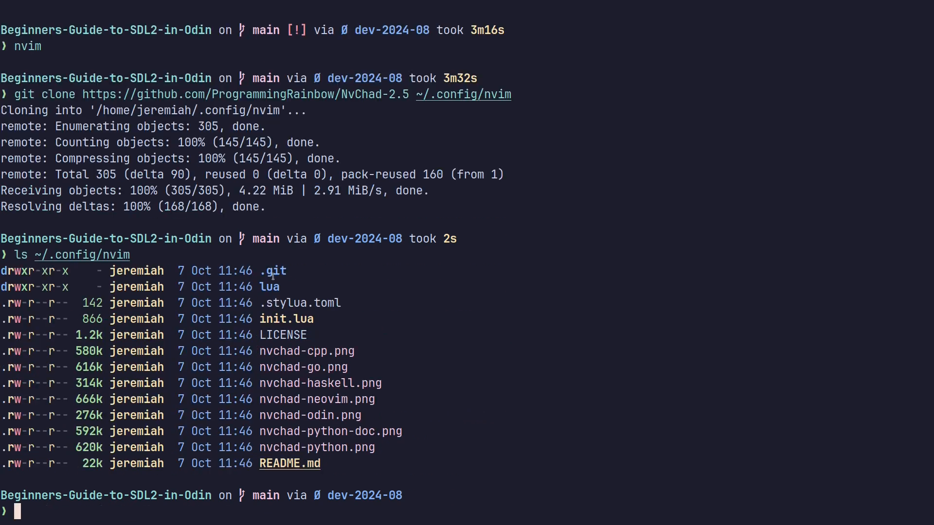
pyautogui.moveTo(266, 271)
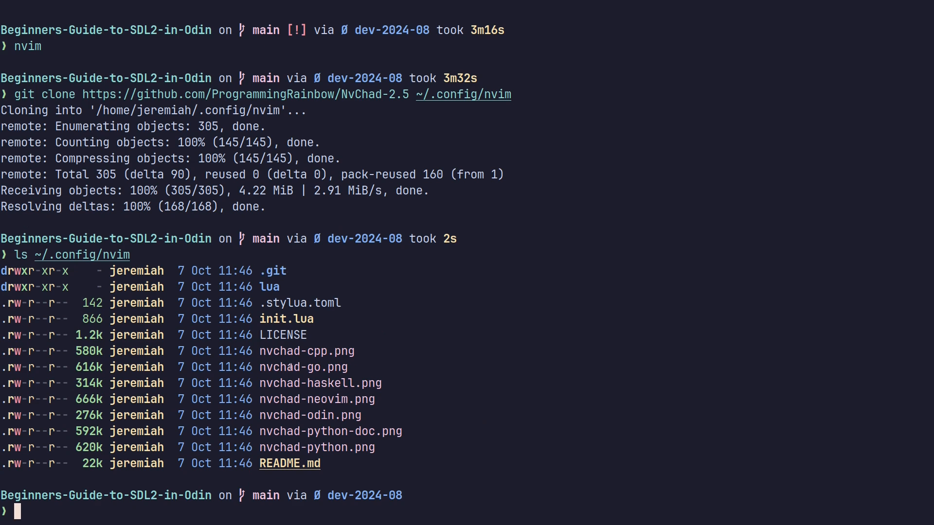
pyautogui.moveTo(297, 357)
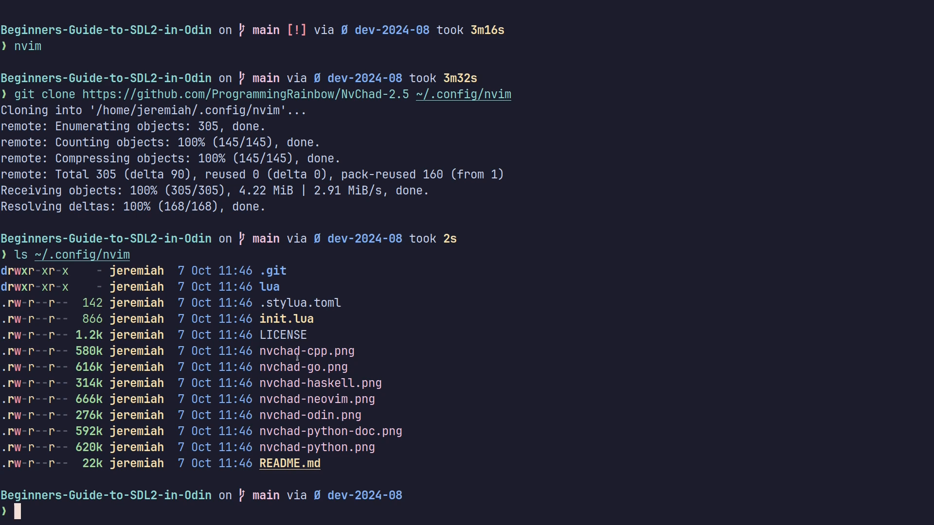
pyautogui.write('ls ~/.config/nvim')
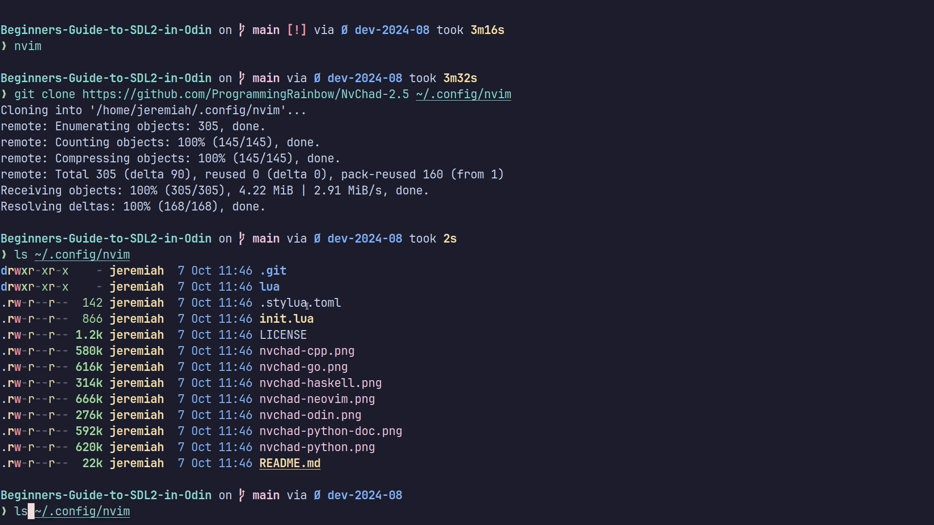
pyautogui.write('rm -rf ~/.config/nvim/.git')
pyautogui.write('rm -rf ~/.config/nvim/*')
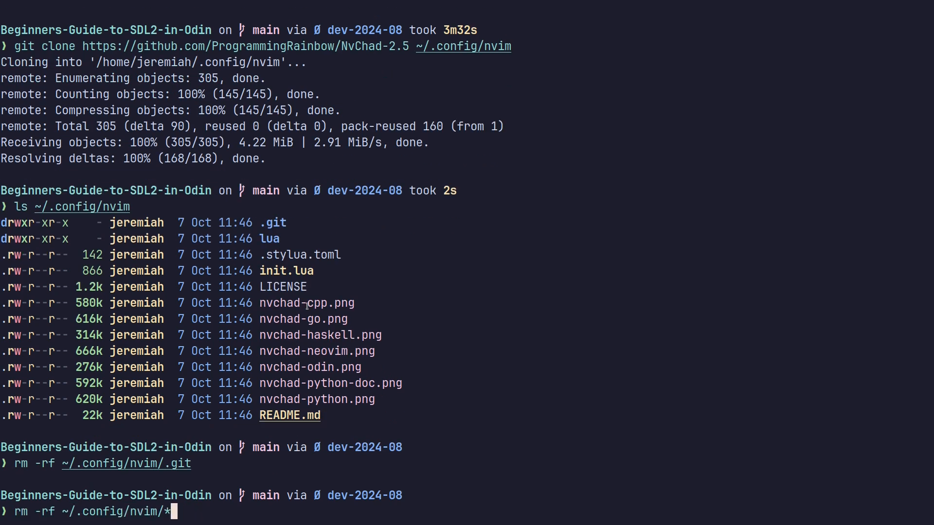
# Delete the *.png screenshots, list the config again to verify, and enter nvim.
pyautogui.write('.pi')
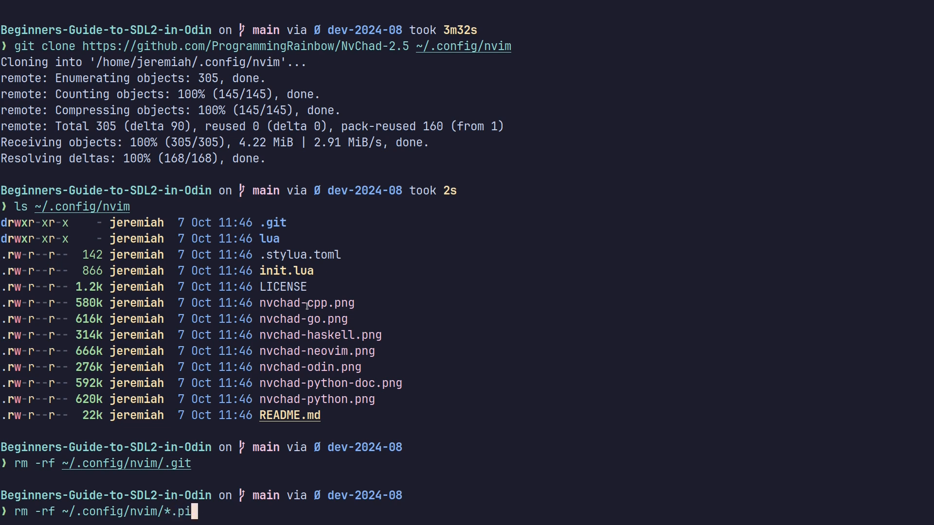
pyautogui.write('ng')
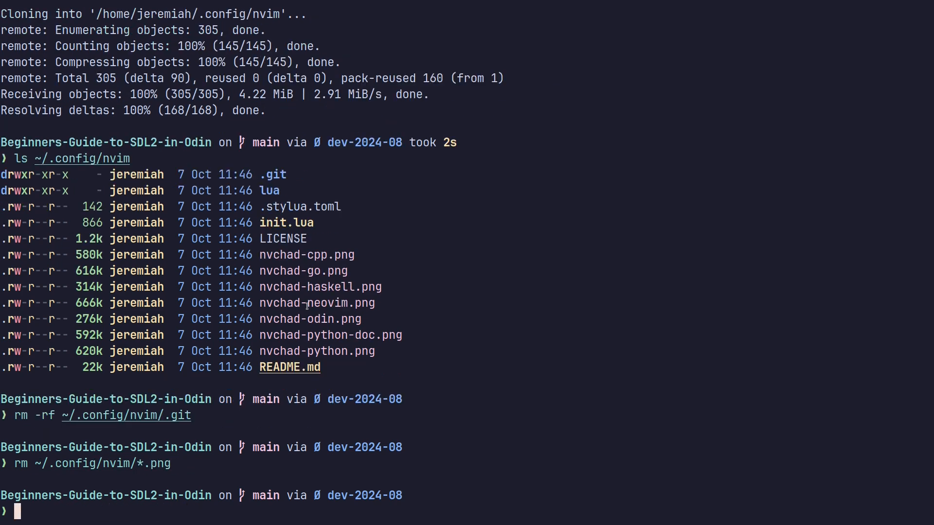
pyautogui.write('ls ~/.config/nvim')
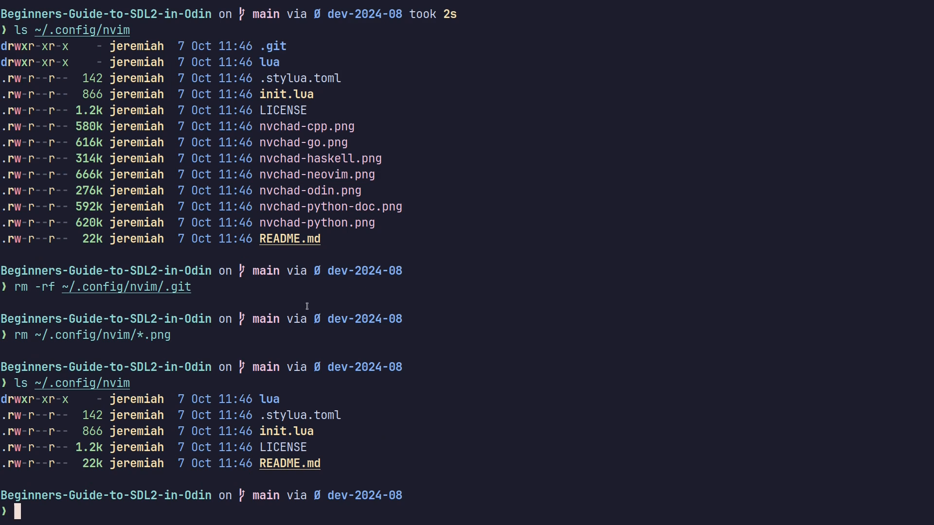
pyautogui.write('nvim')
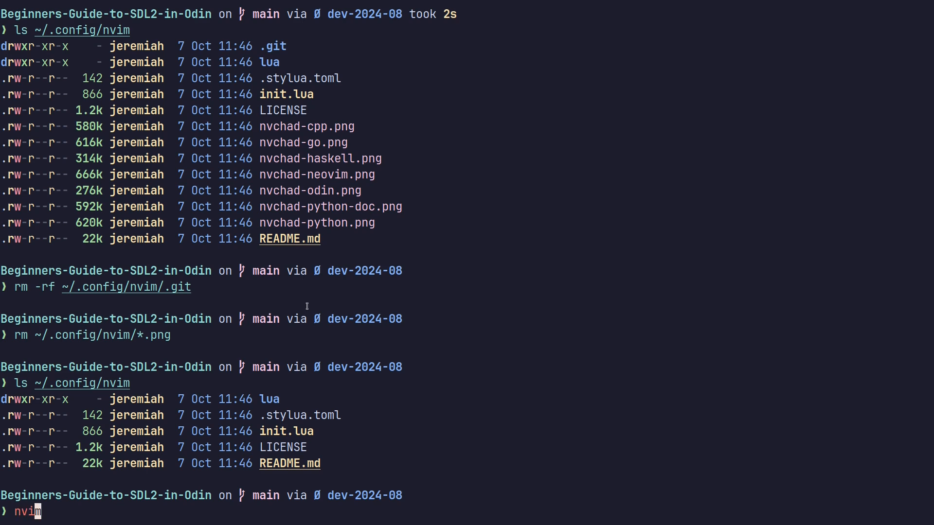
# Launch Neovim on the fresh config so lazy.nvim and Mason install plugins and luacheck.
pyautogui.press('Return')
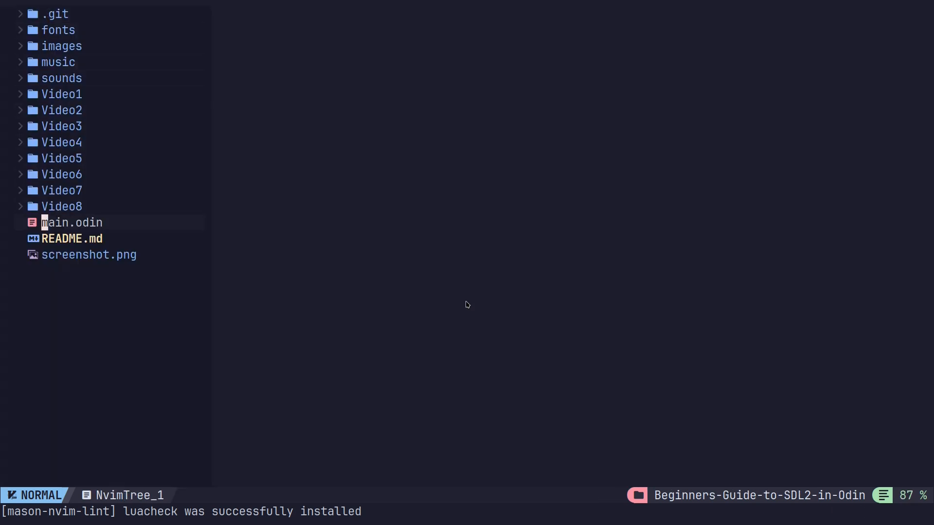
pyautogui.click(71, 221)
pyautogui.write('nv')
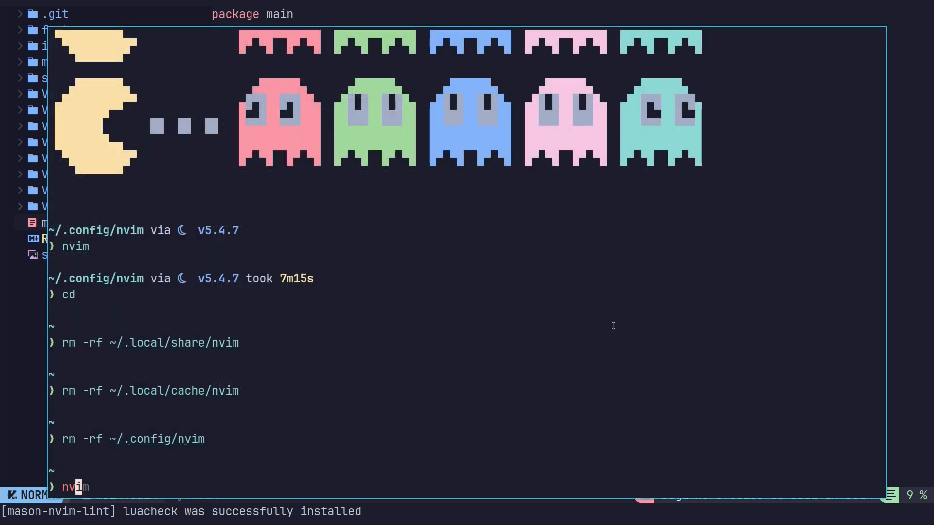
# In the config's lua/configs/lspconfig.lua, uncomment "ols" in servers and default_servers and save.
pyautogui.write('cd ~/.config/nvim-new')
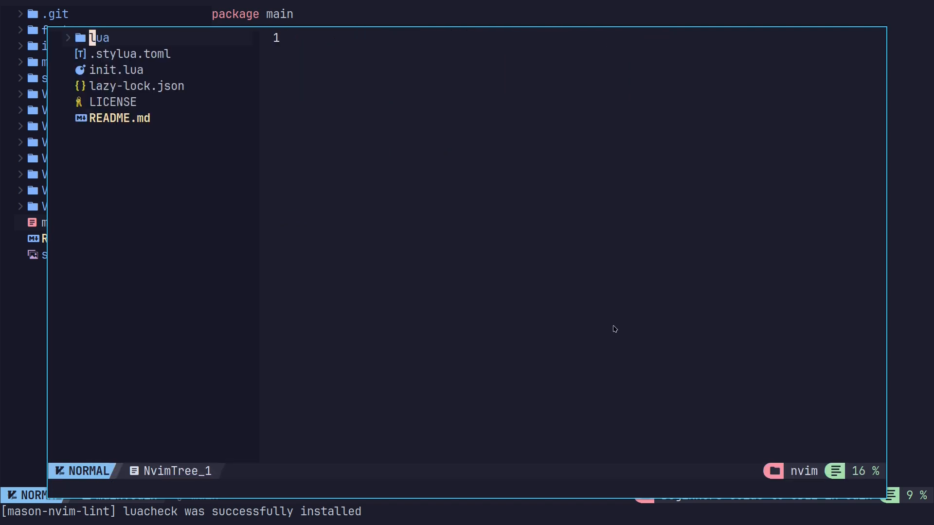
pyautogui.click(98, 37)
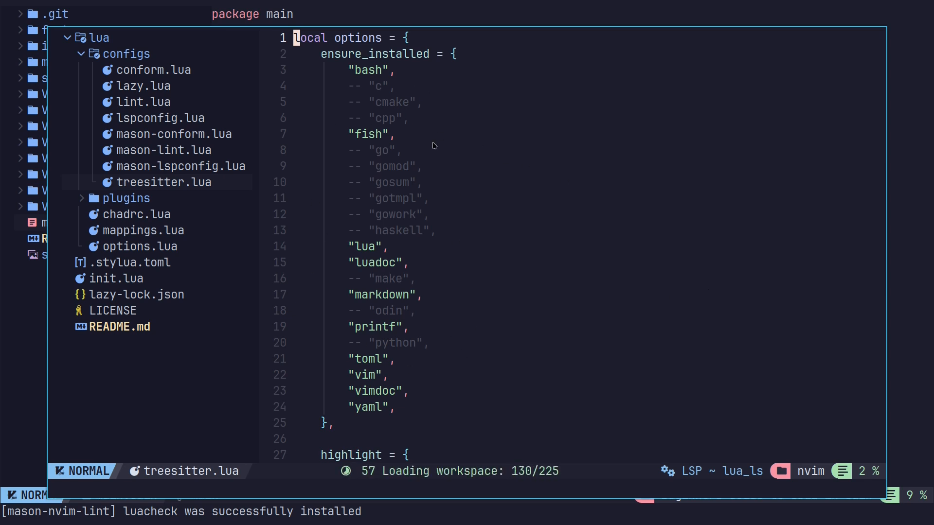
pyautogui.moveTo(421, 86)
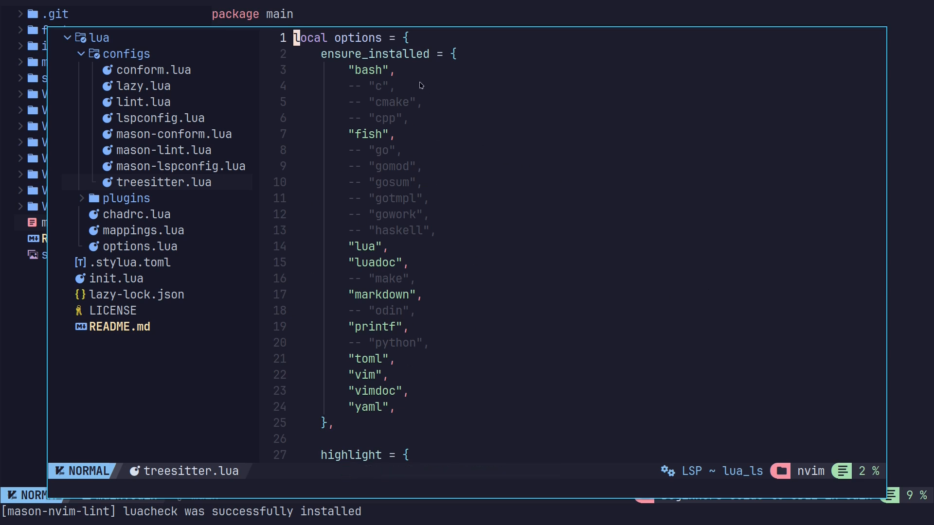
pyautogui.moveTo(391, 310)
pyautogui.write(':w')
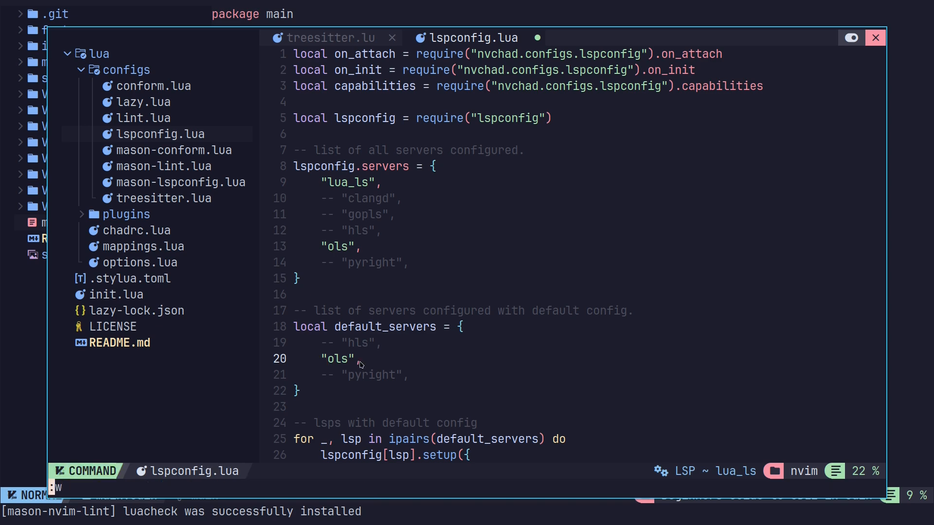
pyautogui.press('Enter')
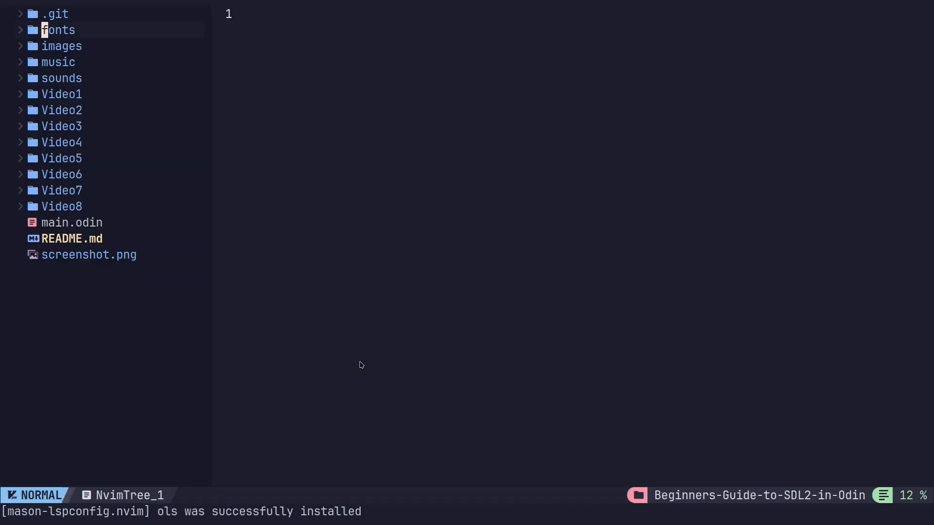
# Open main.odin from NvimTree and scroll through it with Odin highlighting and ols active.
pyautogui.click(72, 221)
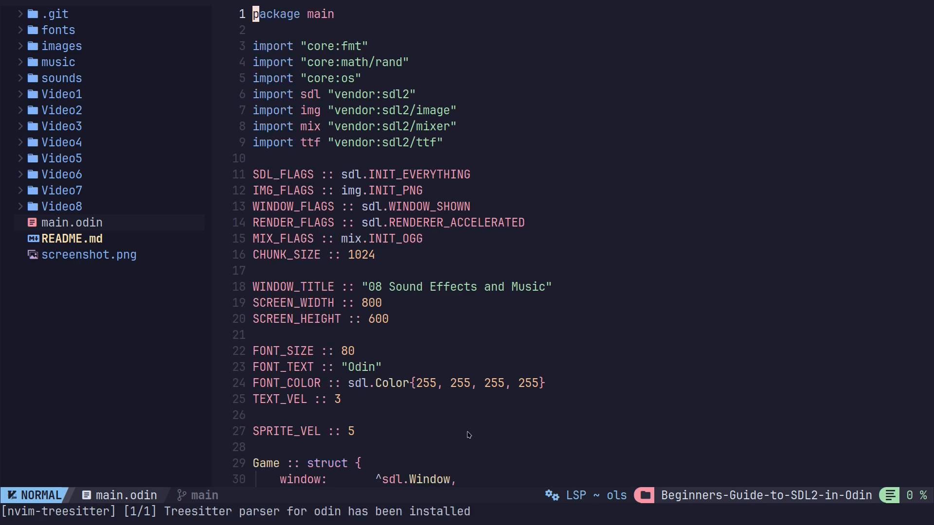
pyautogui.scroll(-3)
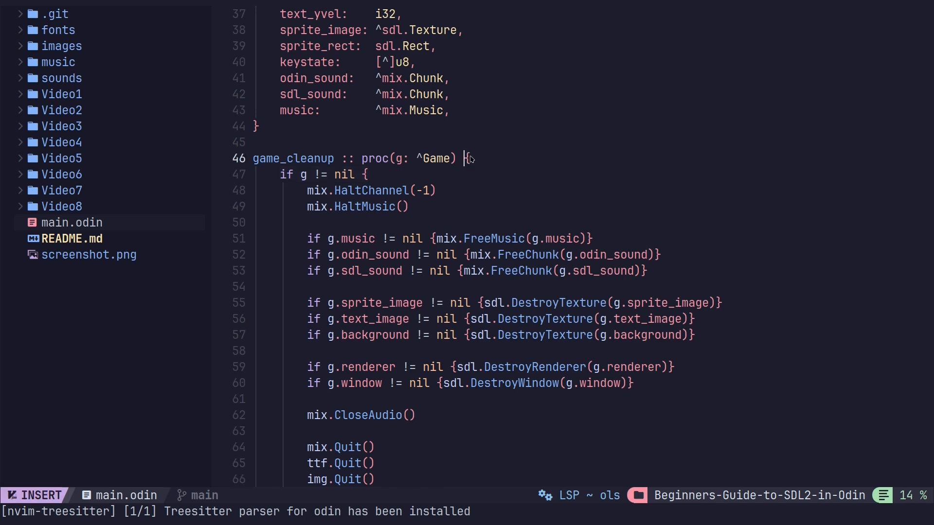
pyautogui.press('Escape')
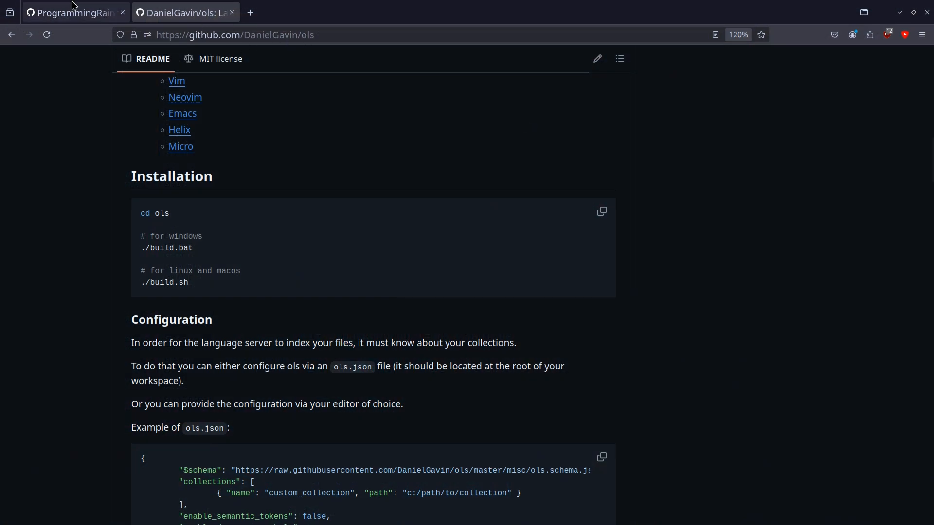
# Switch to the NvChad-2.5 README tab and scroll past its Odin lspconfig and treesitter notes.
pyautogui.click(71, 12)
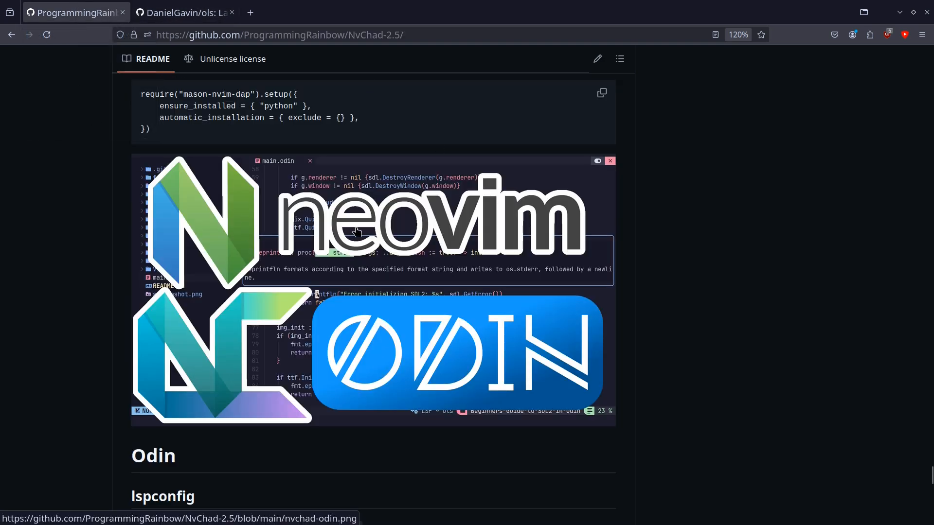
pyautogui.scroll(-3)
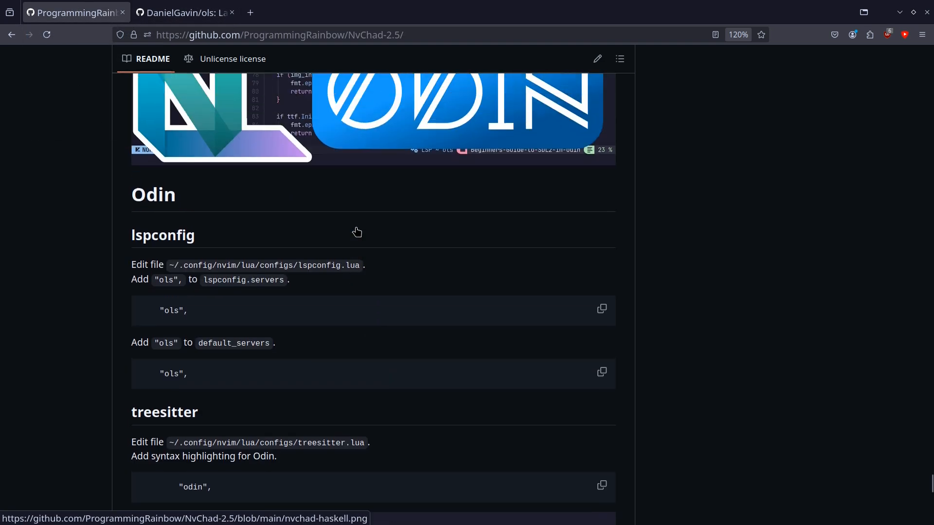
pyautogui.scroll(-3)
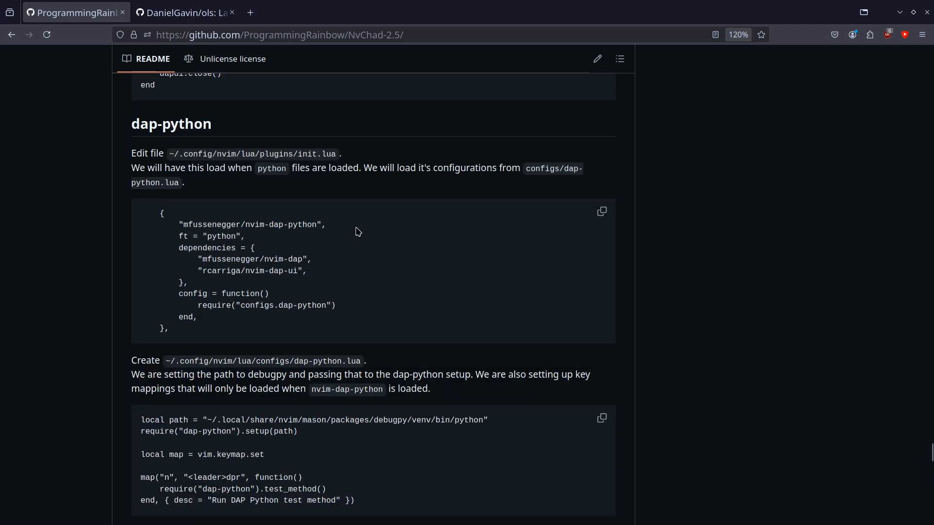